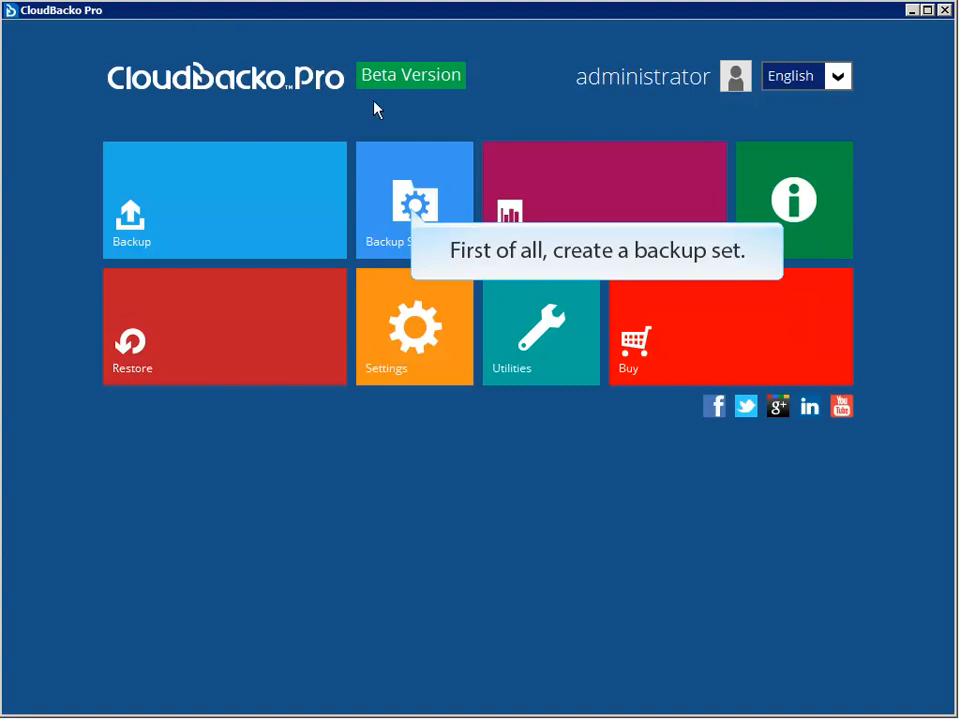
Step: Open the Backup Sets list, which shows the one existing File Backup Set
{"action": "left_click", "coordinate": [414, 200]}
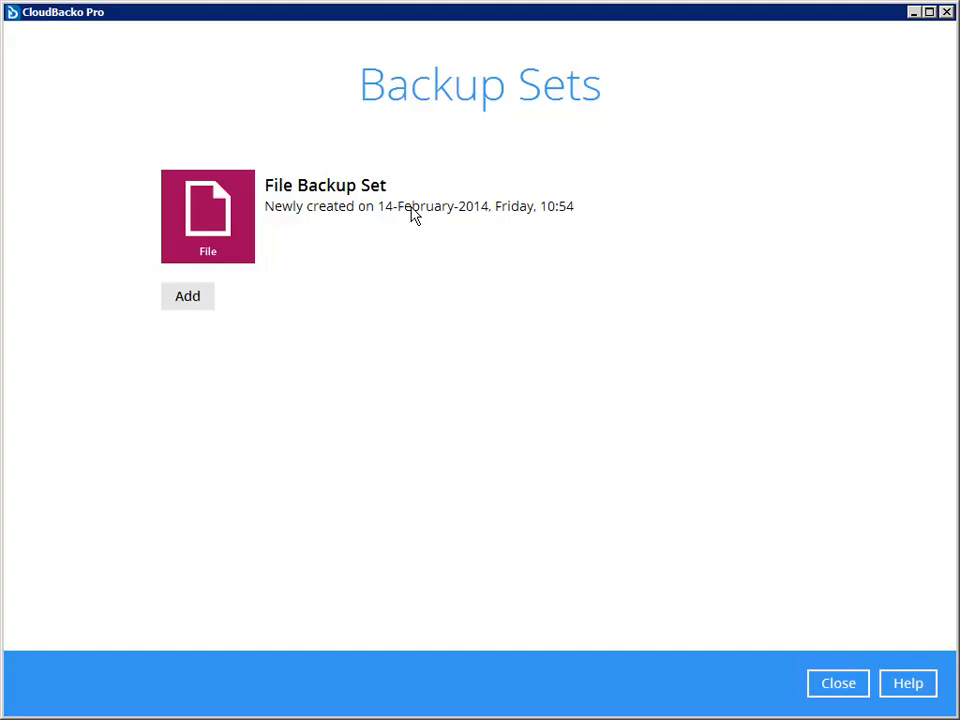
{"action": "mouse_move", "coordinate": [187, 296]}
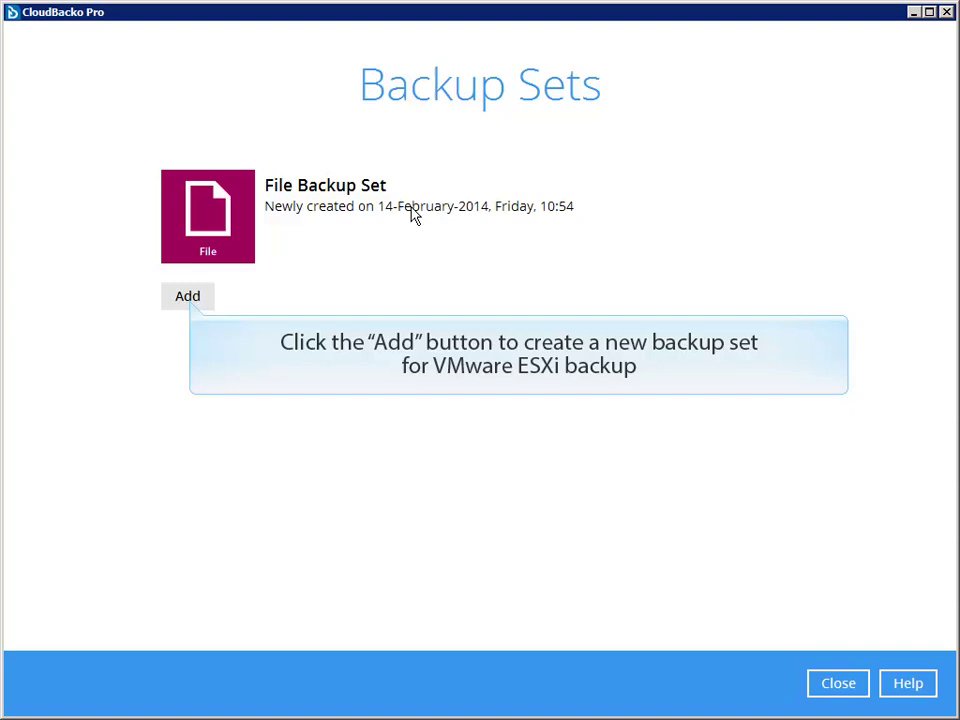
Step: Add a VMware backup set named 'My VMware ESXi 5.1 Backup Set'
{"action": "left_click", "coordinate": [187, 296]}
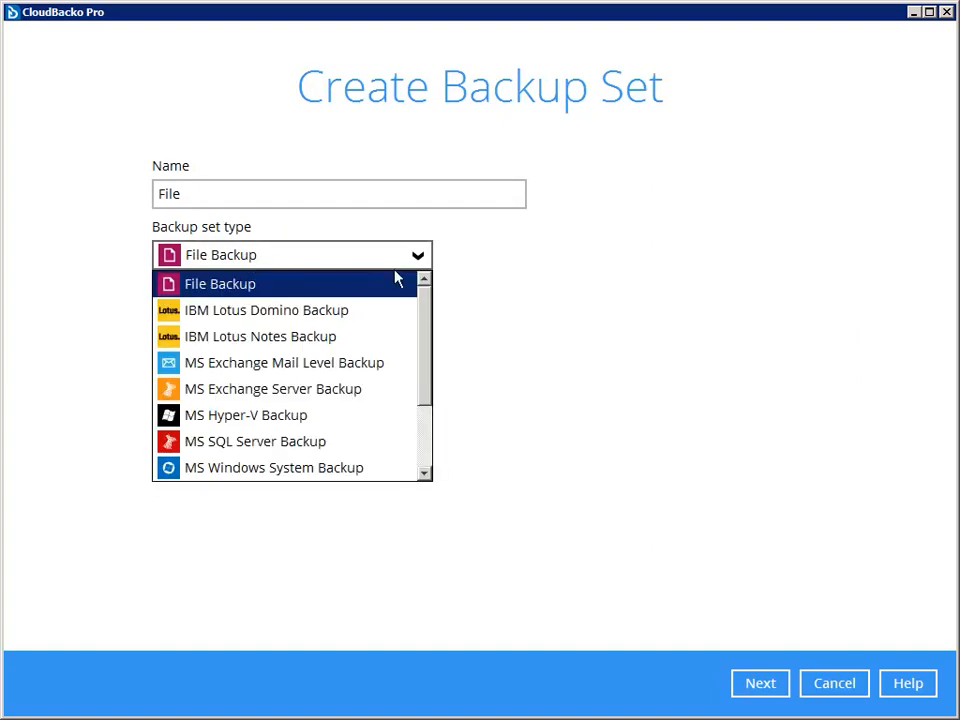
{"action": "scroll", "scroll_direction": "down", "scroll_amount": 3}
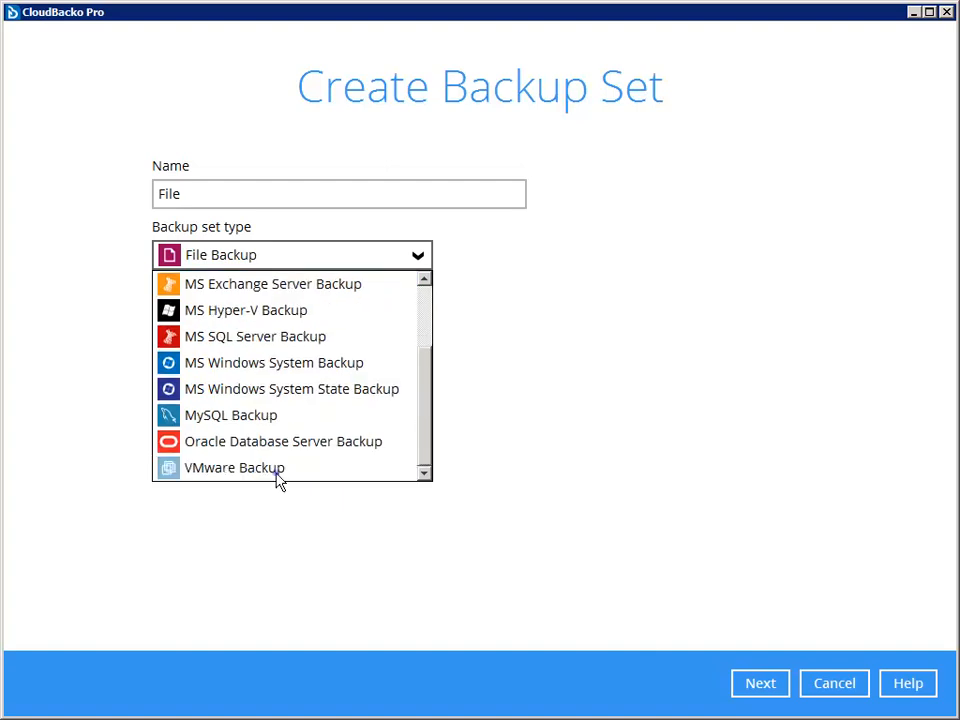
{"action": "left_click", "coordinate": [234, 468]}
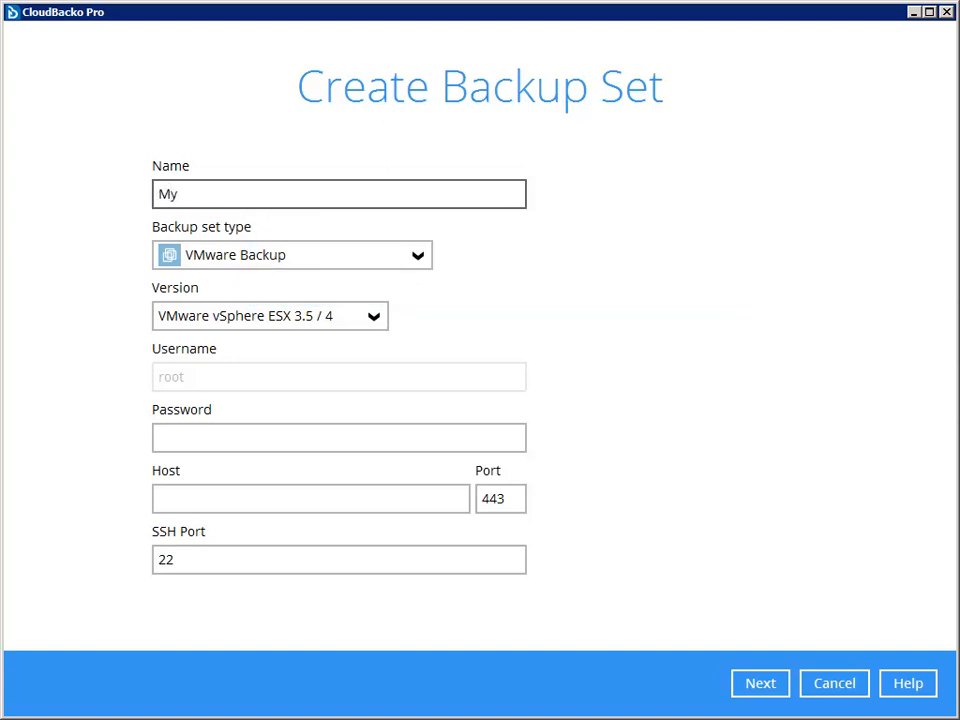
{"action": "type", "text": "VMware ESXi"}
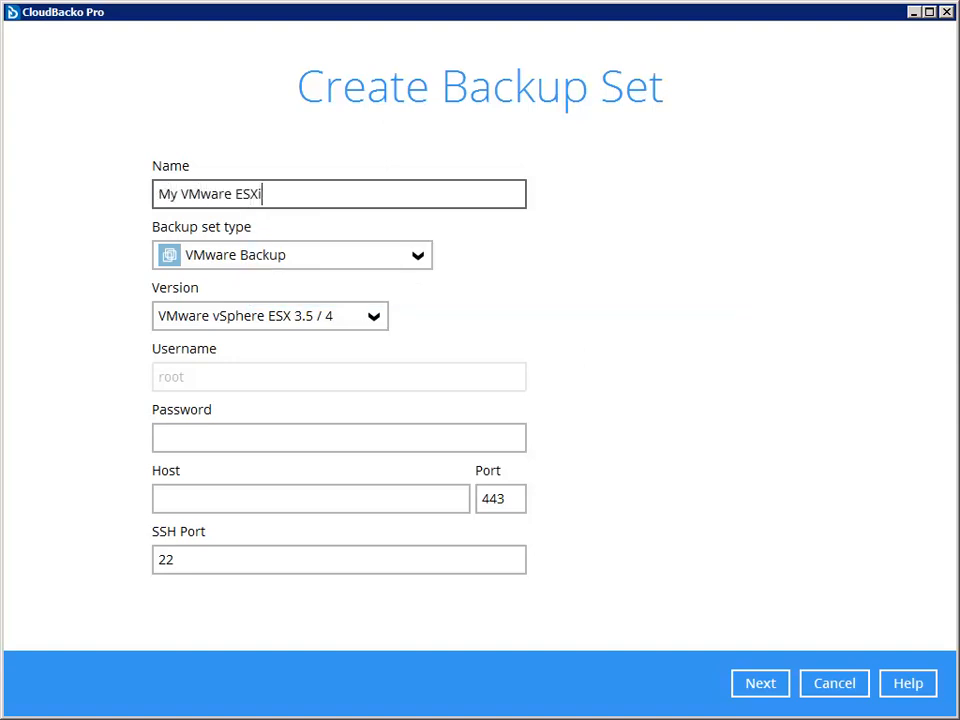
{"action": "type", "text": "5.1 Backup S"}
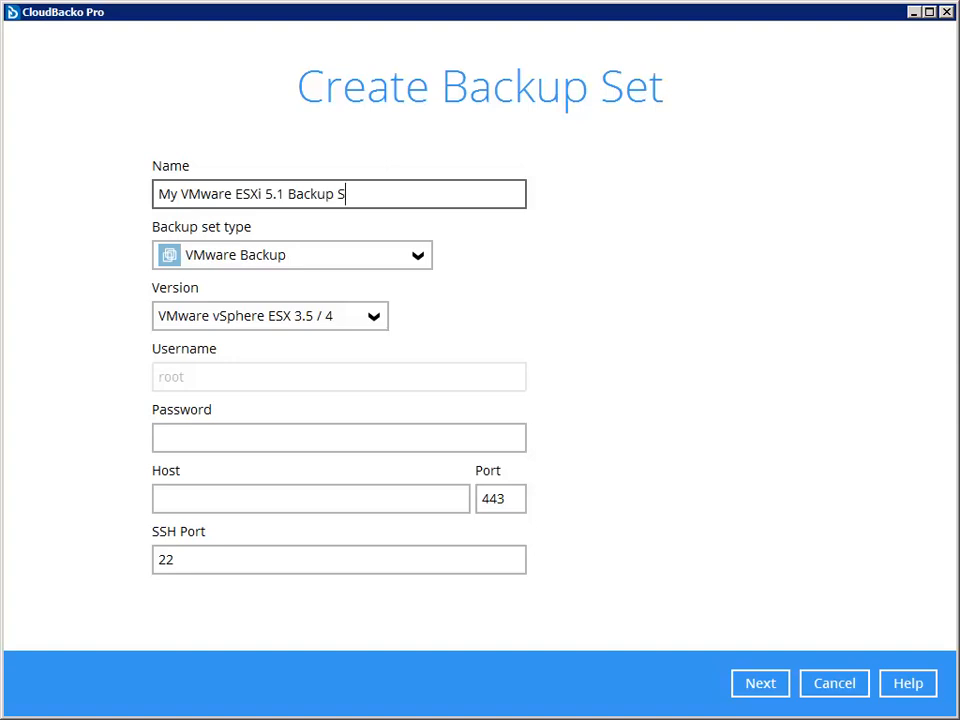
{"action": "type", "text": "et"}
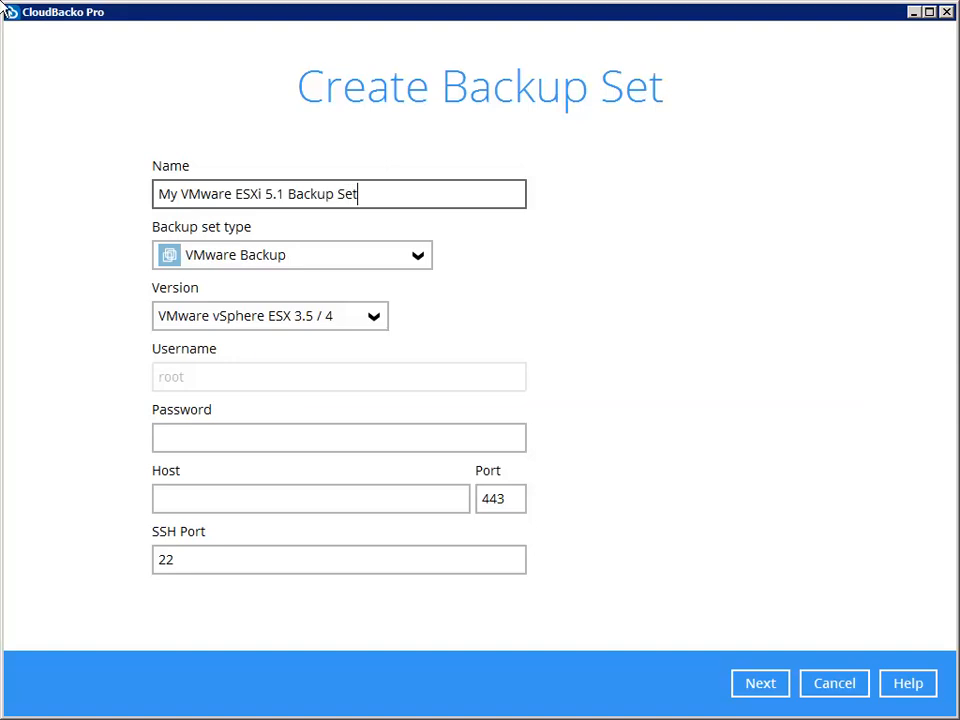
{"action": "mouse_move", "coordinate": [270, 315]}
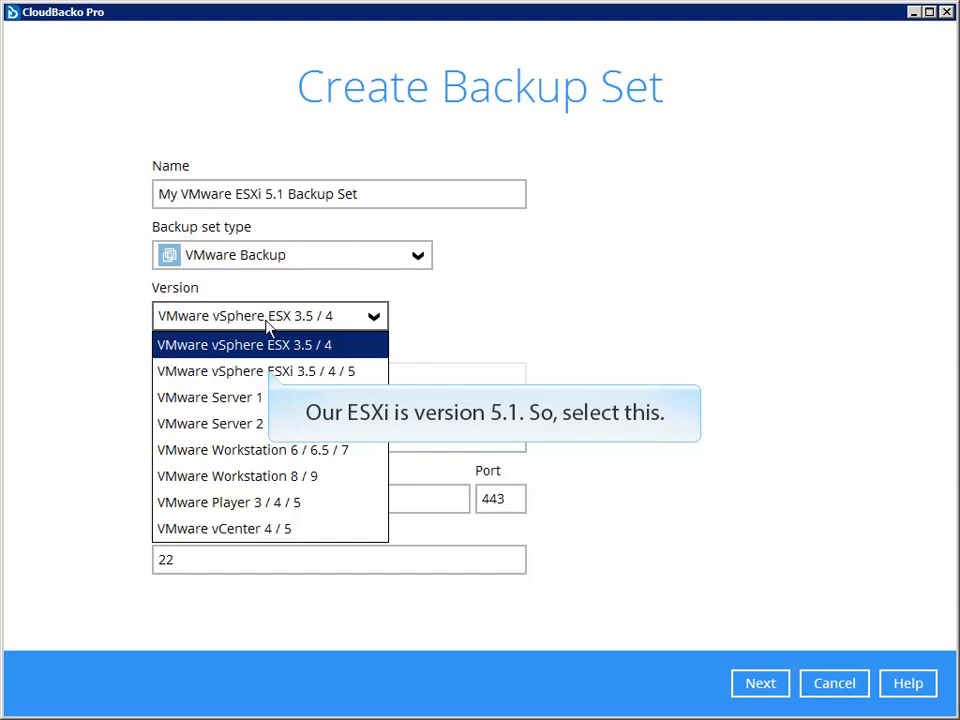
{"action": "mouse_move", "coordinate": [280, 365]}
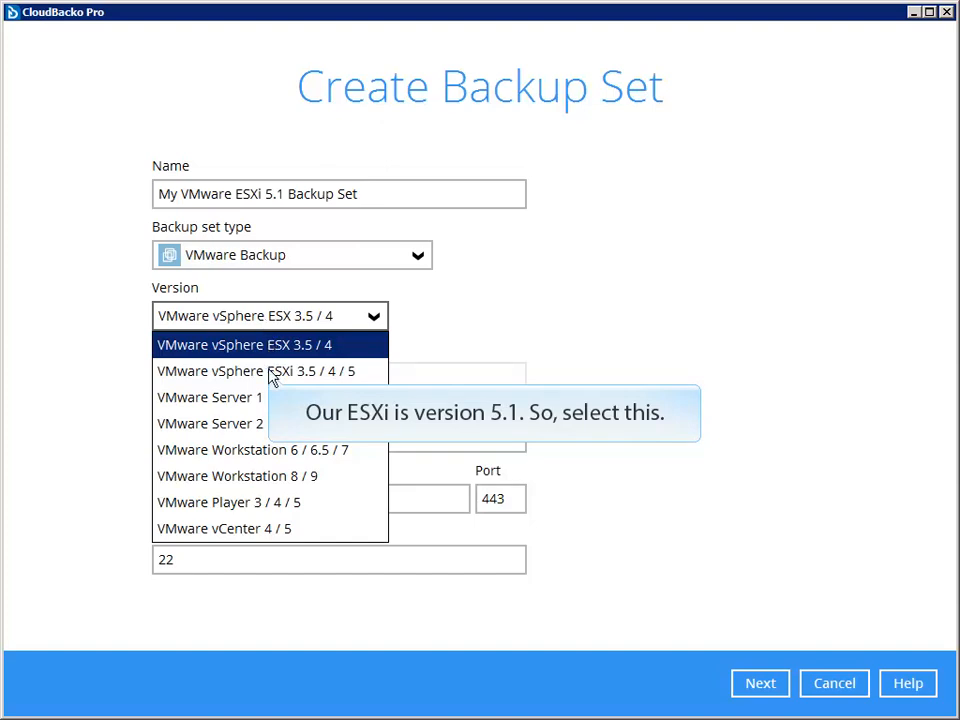
Step: Choose version vSphere ESXi 3.5/4/5 and enter the password and host 192.168.1.6
{"action": "left_click", "coordinate": [253, 371]}
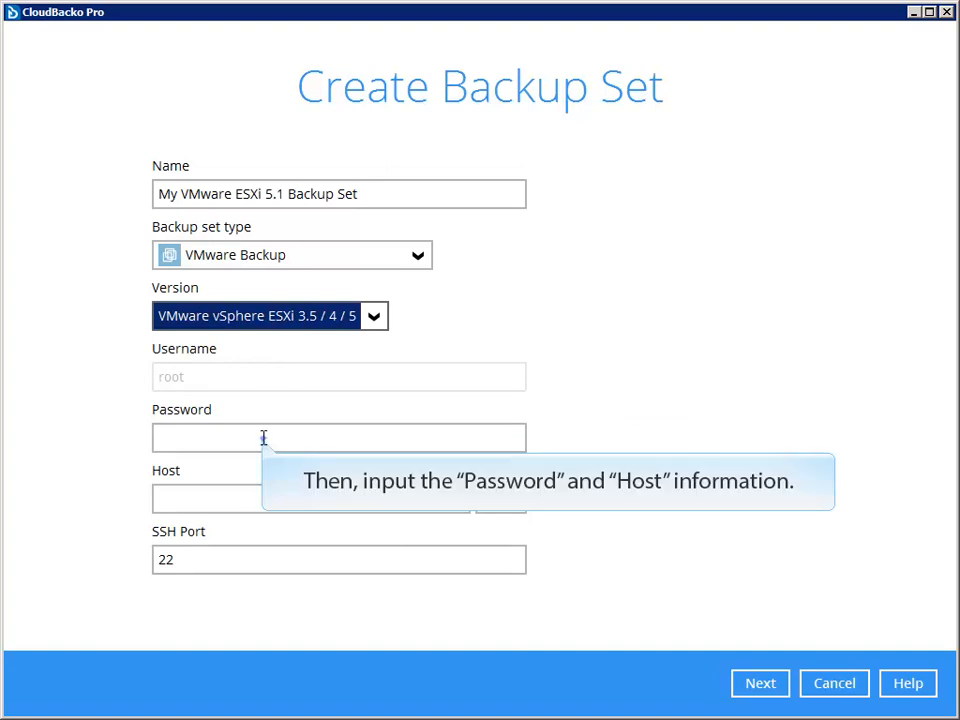
{"action": "type", "text": "********"}
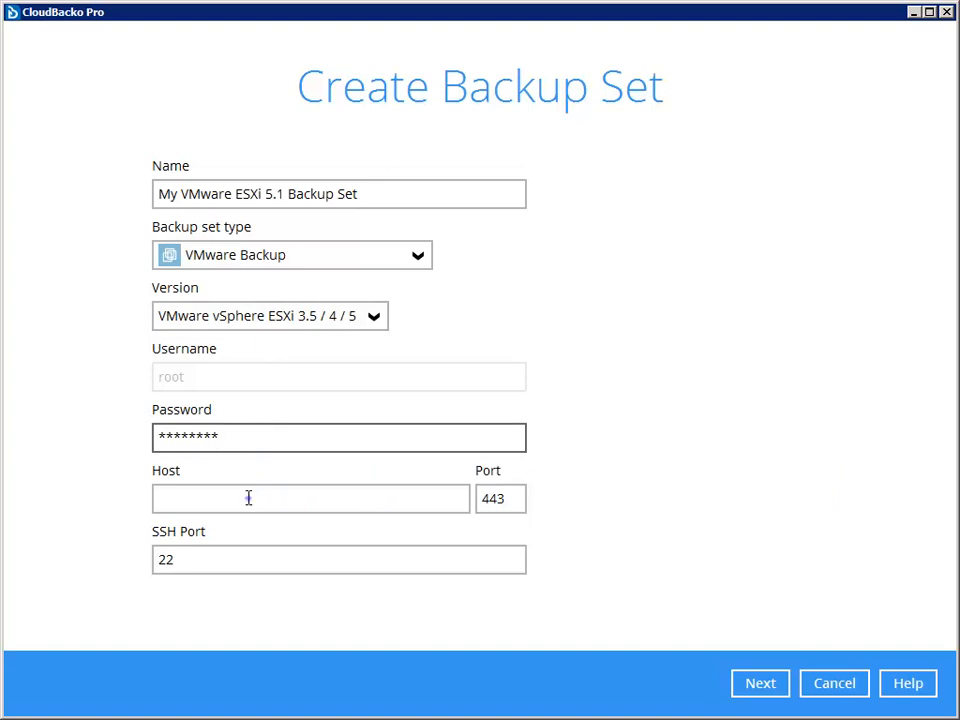
{"action": "type", "text": "192.168.1.6"}
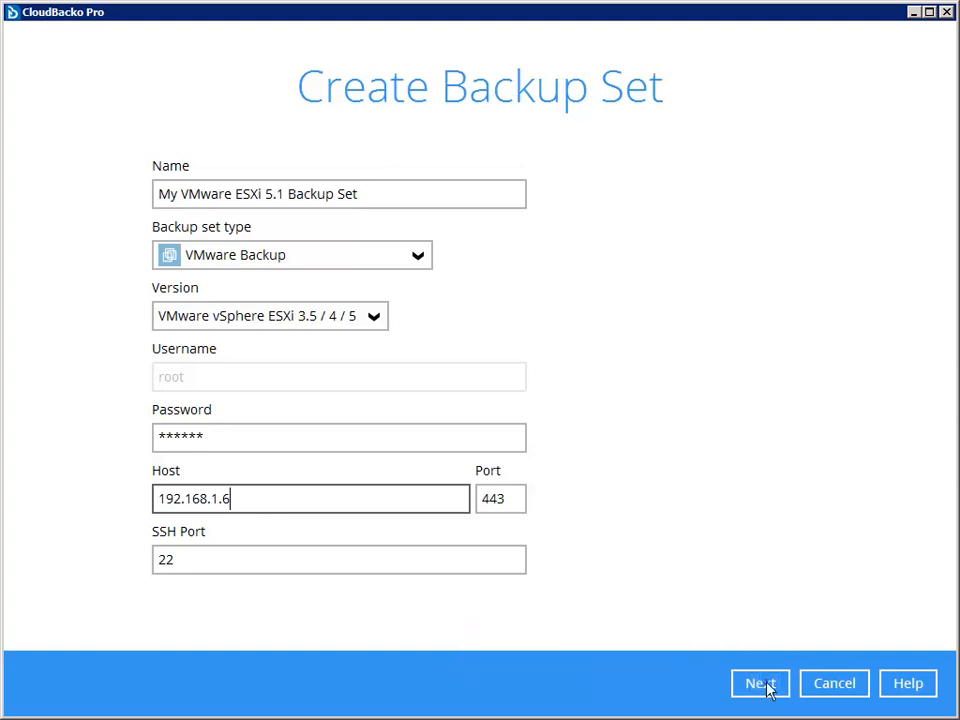
Step: Select the Windows XP Pro (Sales) [10.1.0.127] virtual machine as the backup source
{"action": "left_click", "coordinate": [761, 683]}
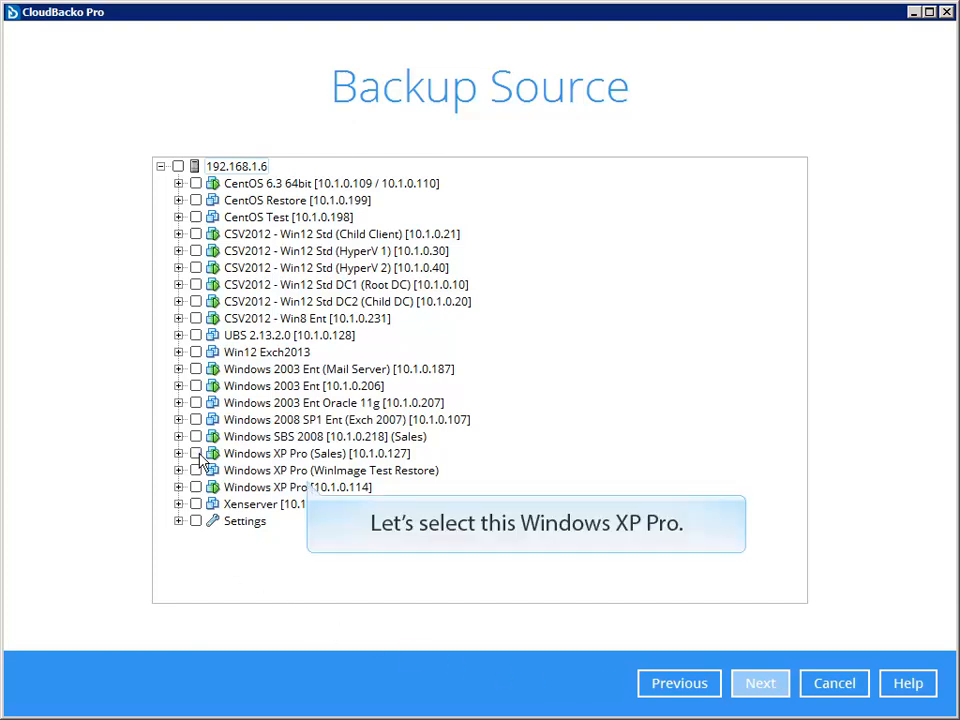
{"action": "left_click", "coordinate": [196, 453]}
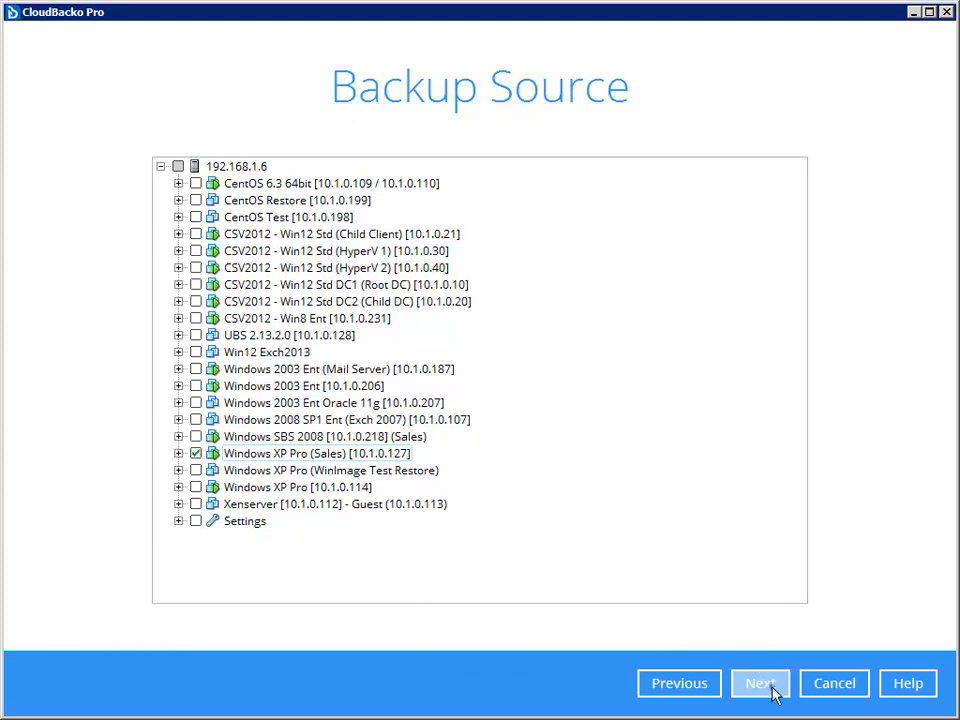
Step: Advance to the Schedule page showing the default Daily-1 schedule at 21:00
{"action": "left_click", "coordinate": [761, 683]}
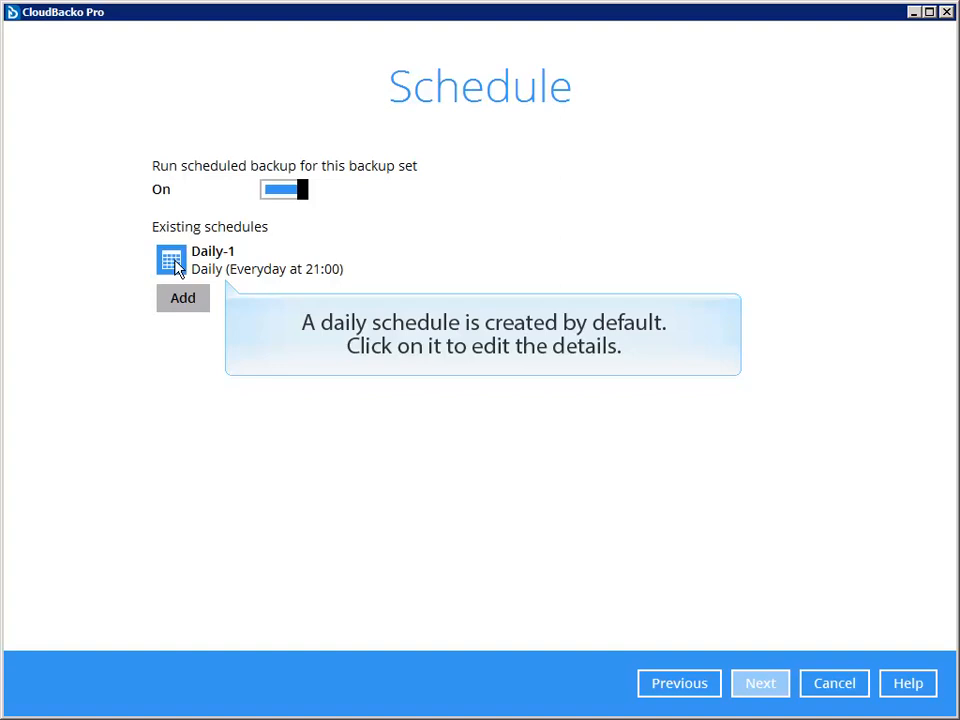
Step: Rename Daily-1 to 'Daily 12:00', start it at 12:00, and run retention policy afterward
{"action": "left_click", "coordinate": [212, 259]}
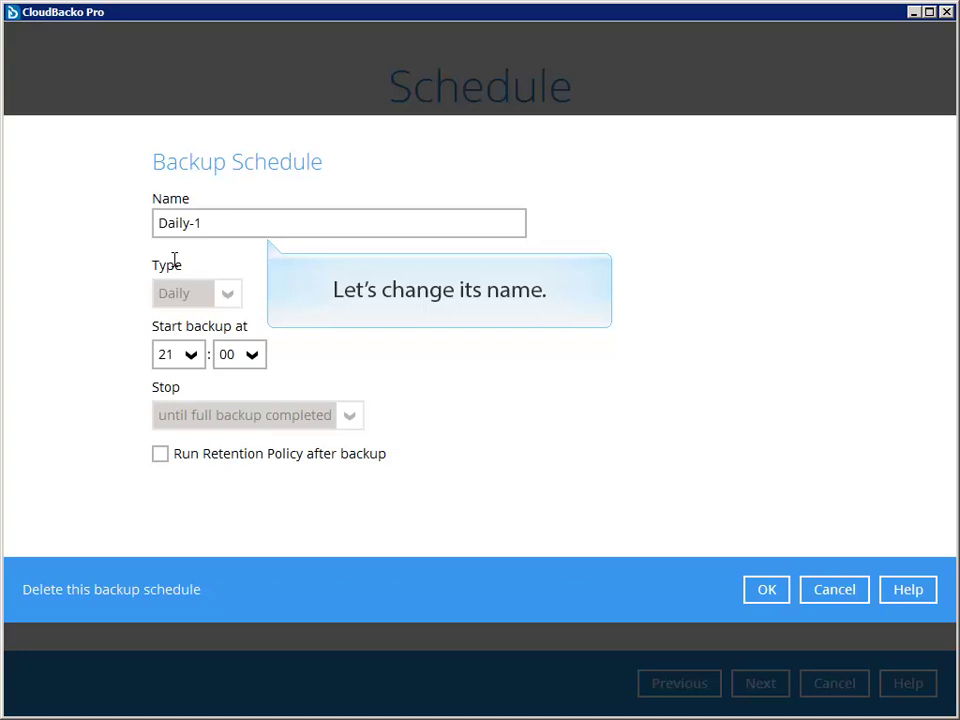
{"action": "type", "text": "My"}
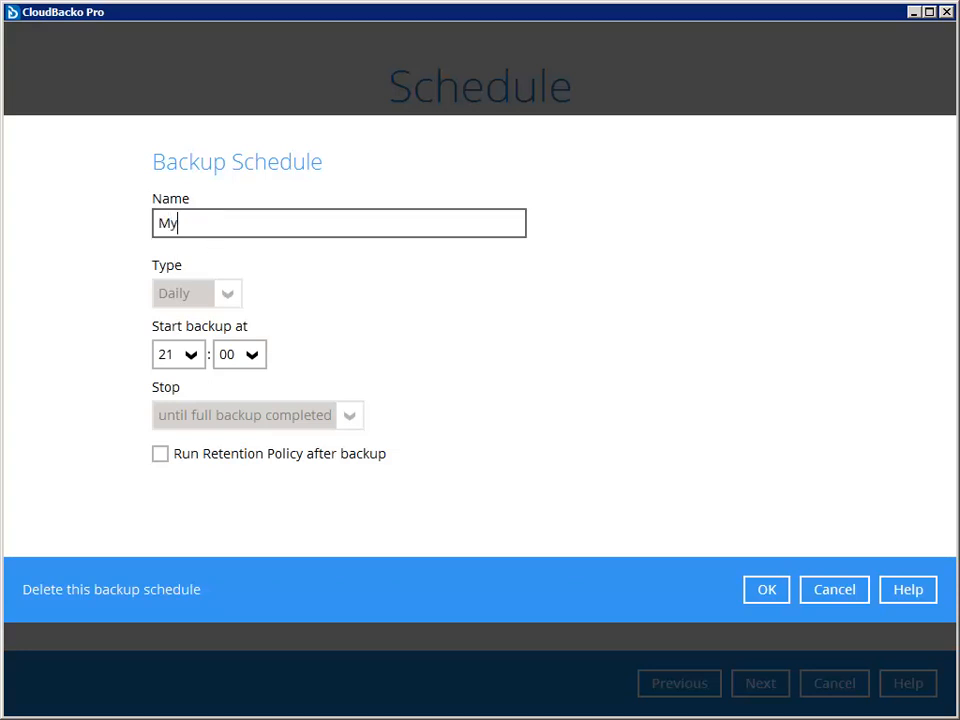
{"action": "type", "text": "Daily 12:00"}
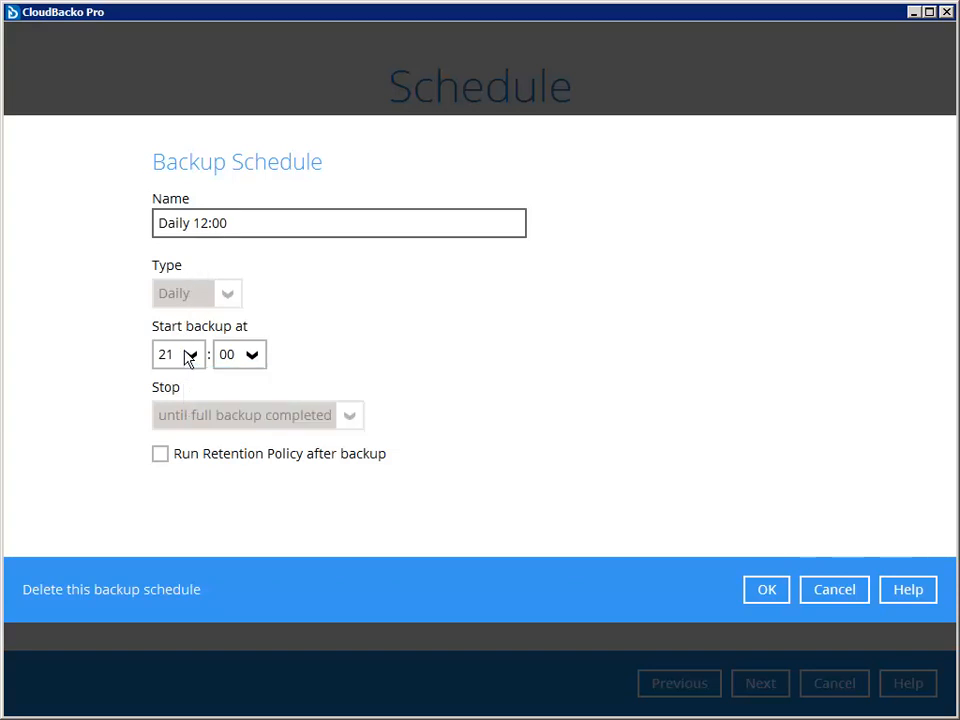
{"action": "left_click", "coordinate": [191, 354]}
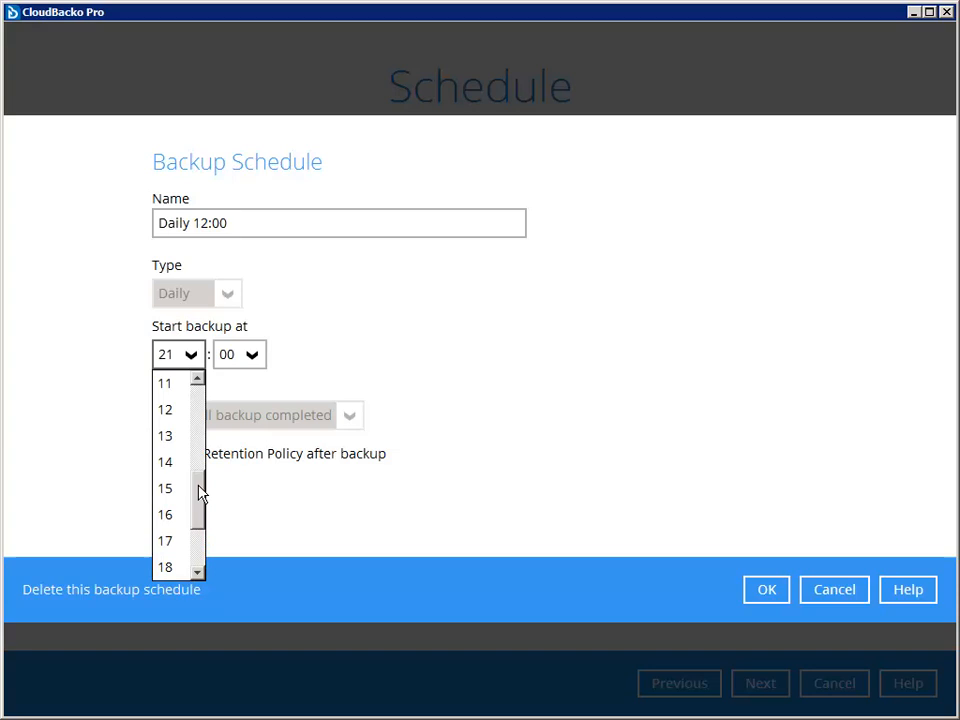
{"action": "left_click", "coordinate": [164, 410]}
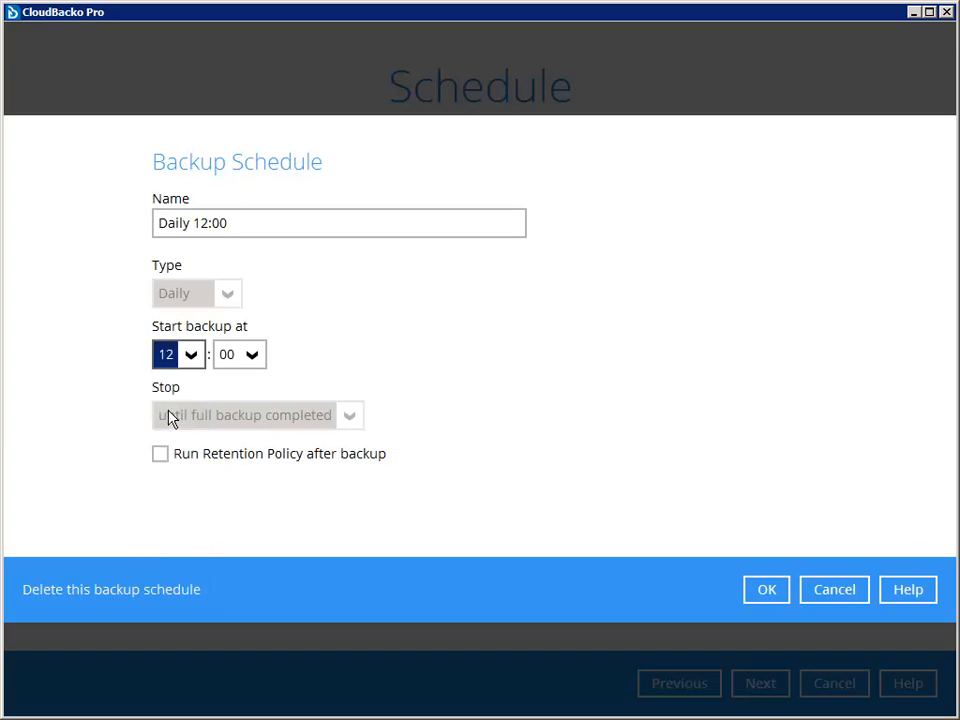
{"action": "mouse_move", "coordinate": [160, 453]}
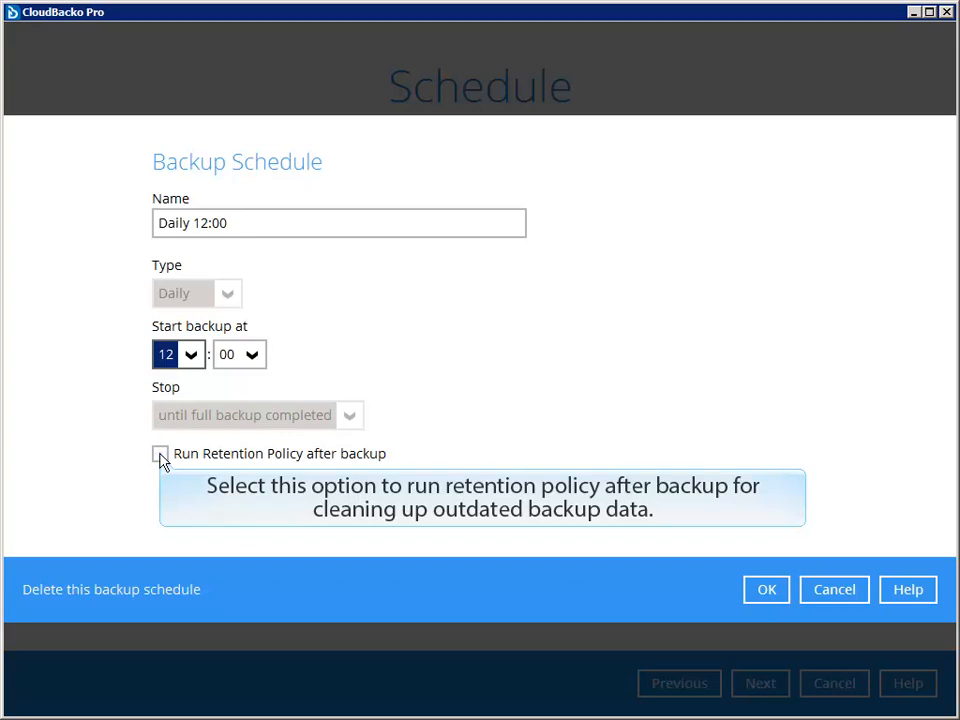
{"action": "left_click", "coordinate": [160, 453]}
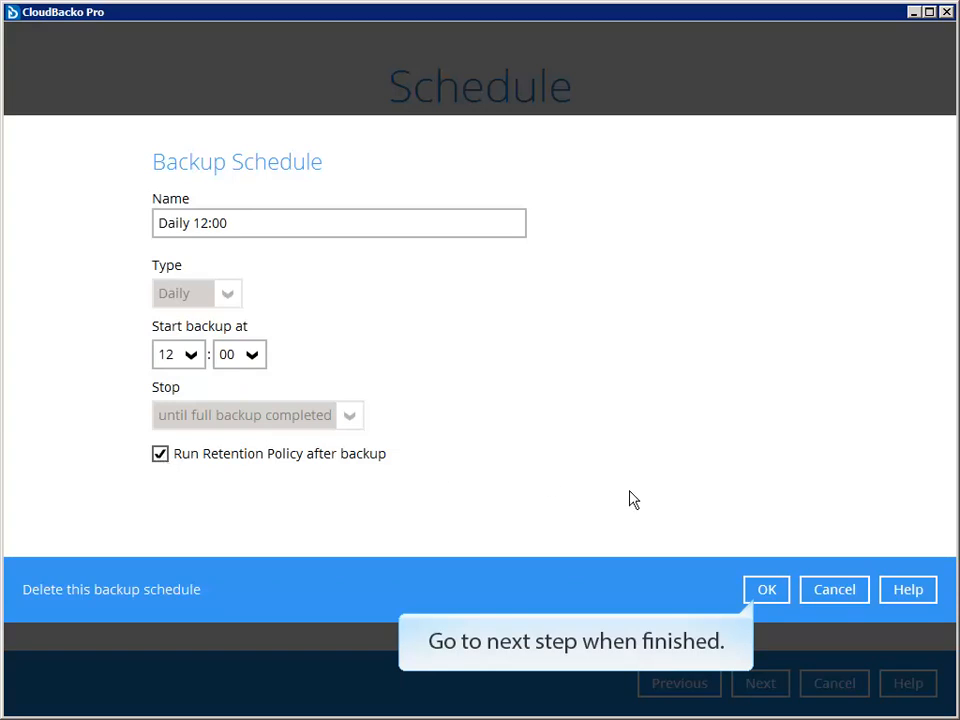
{"action": "left_click", "coordinate": [766, 589]}
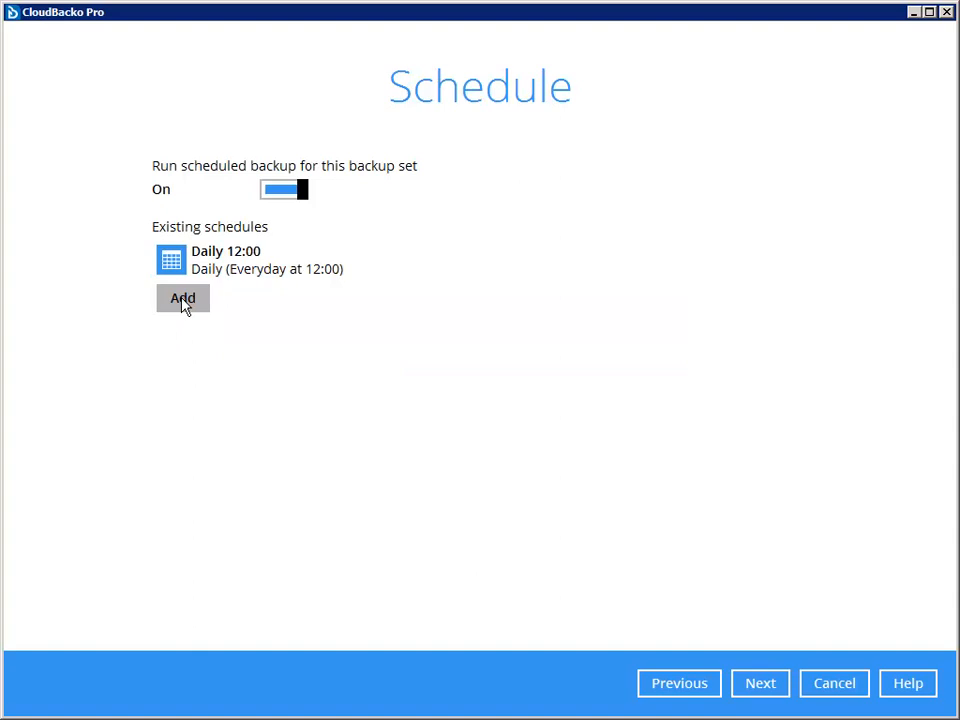
Step: Add weekly schedule 'Weekly Wed and Sat 18:00' running Wednesday and Saturday at 18:00 with retention policy
{"action": "left_click", "coordinate": [182, 298]}
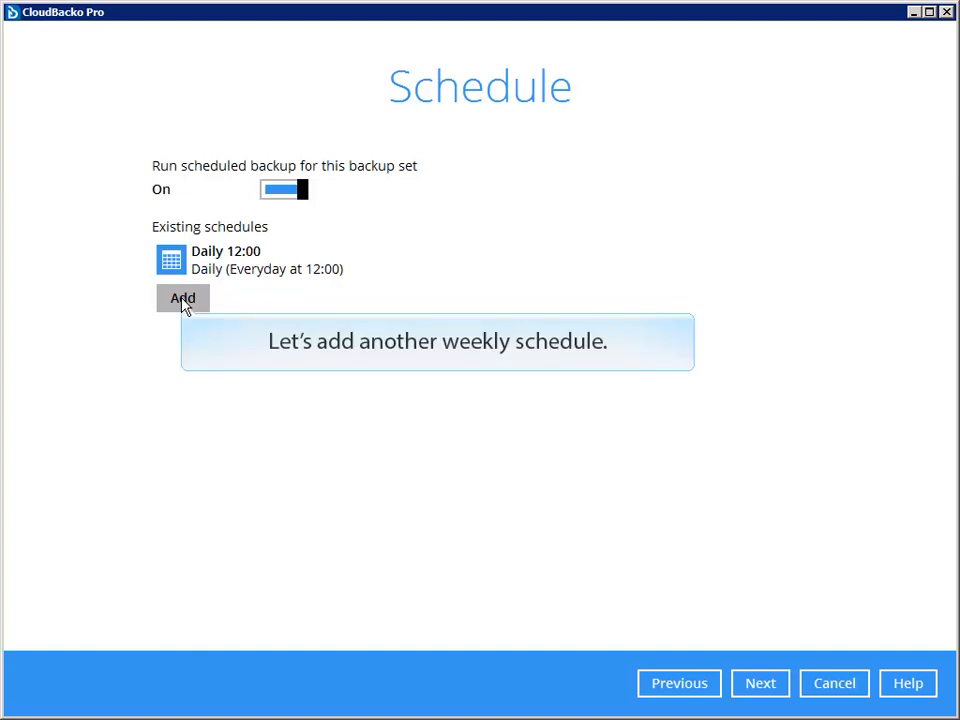
{"action": "left_click", "coordinate": [182, 298]}
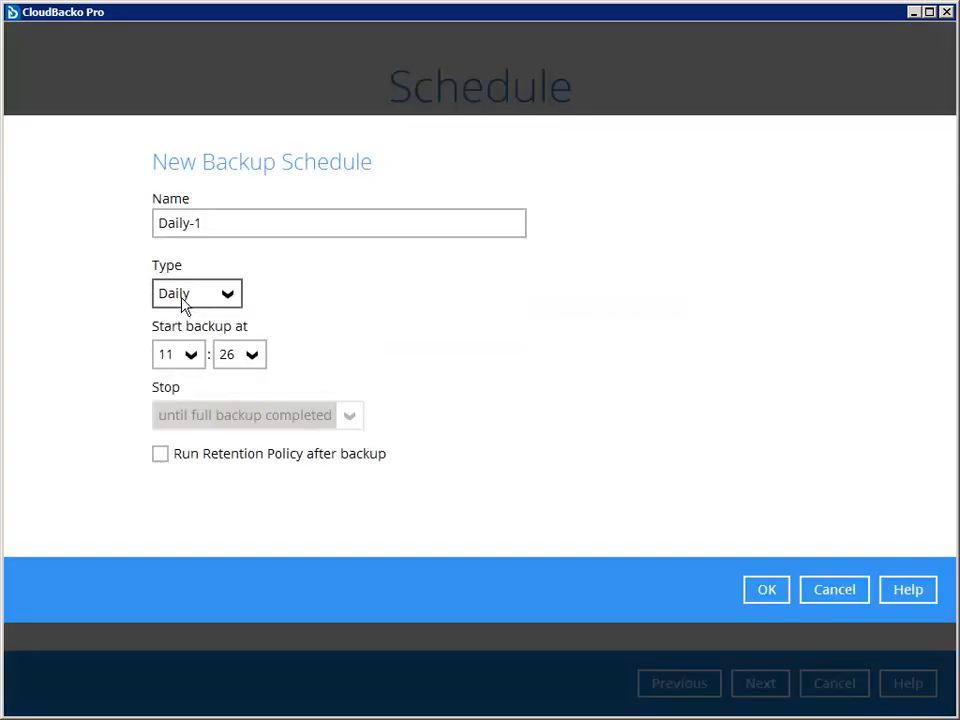
{"action": "mouse_move", "coordinate": [195, 300]}
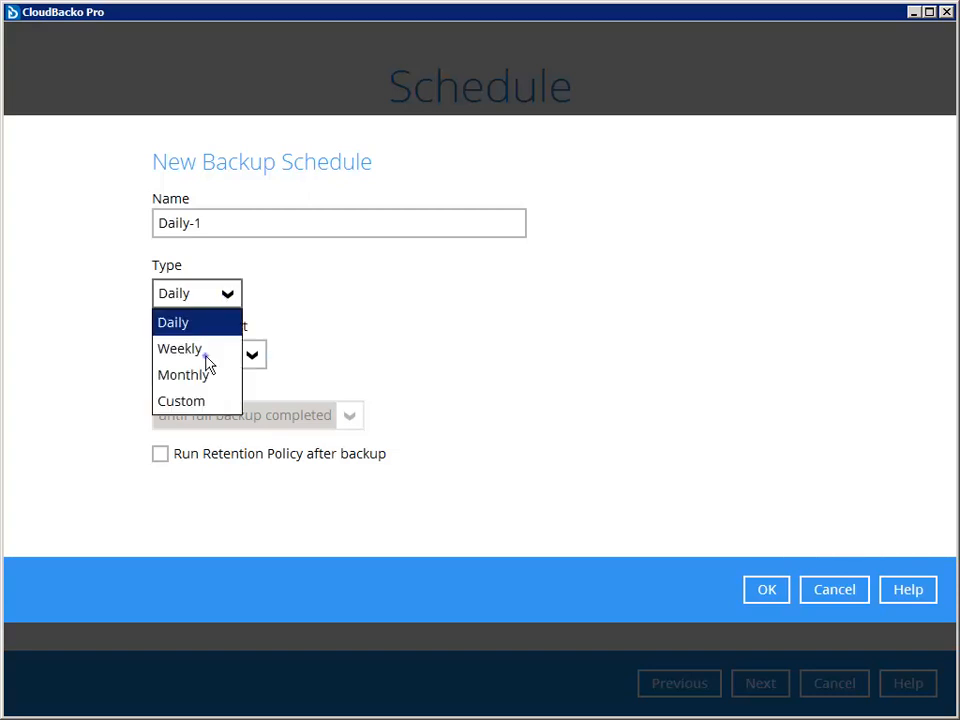
{"action": "left_click", "coordinate": [180, 348]}
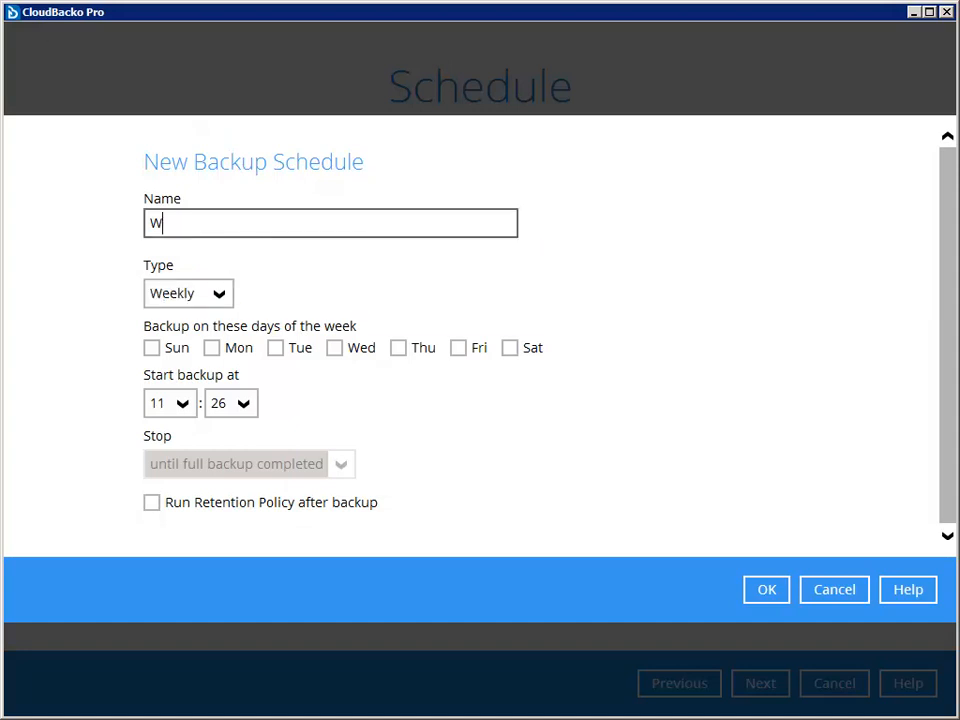
{"action": "type", "text": "eekly Wed and"}
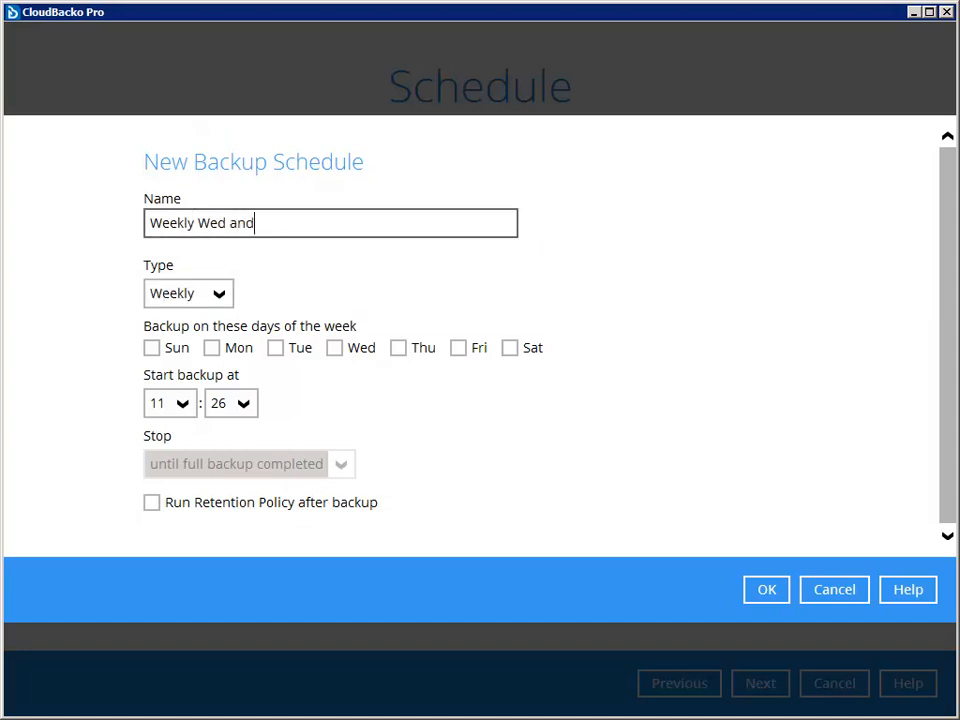
{"action": "type", "text": "Sat 18:00"}
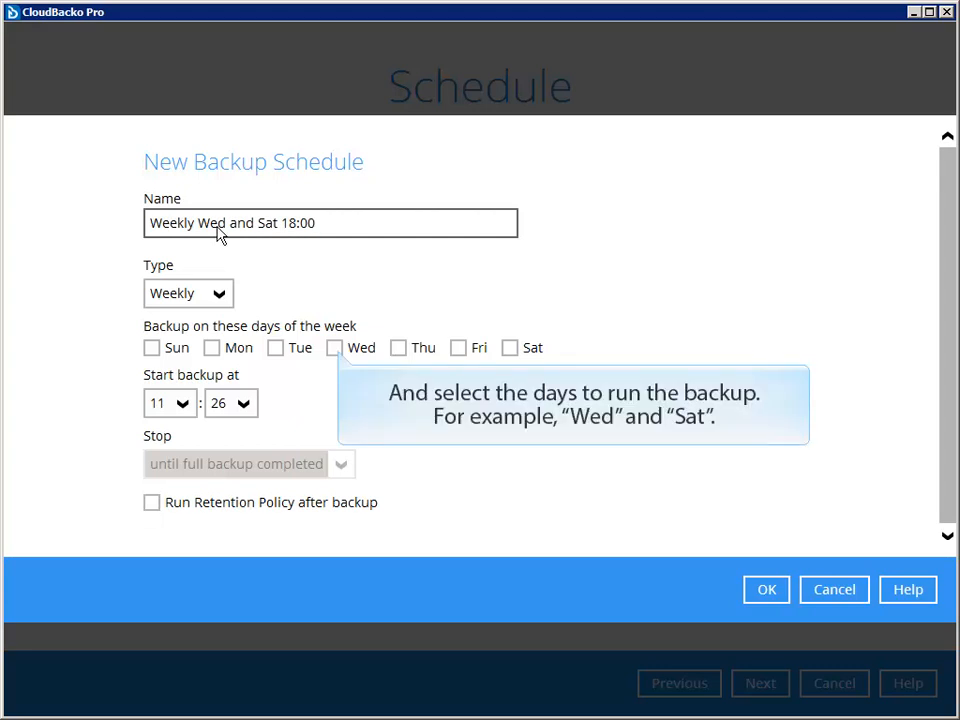
{"action": "mouse_move", "coordinate": [287, 247]}
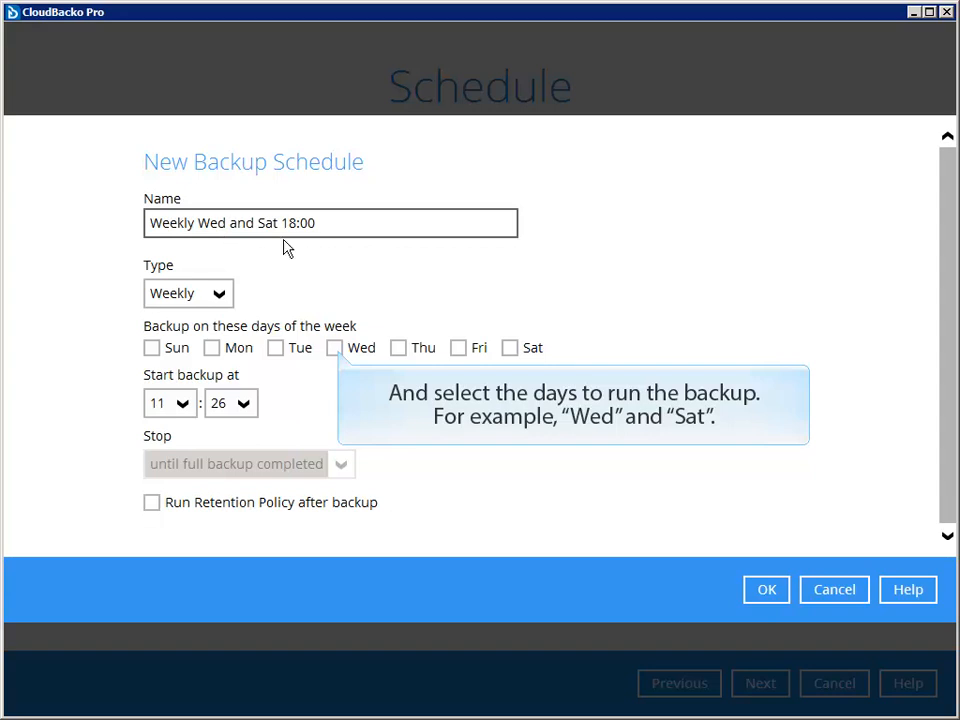
{"action": "left_click", "coordinate": [508, 347]}
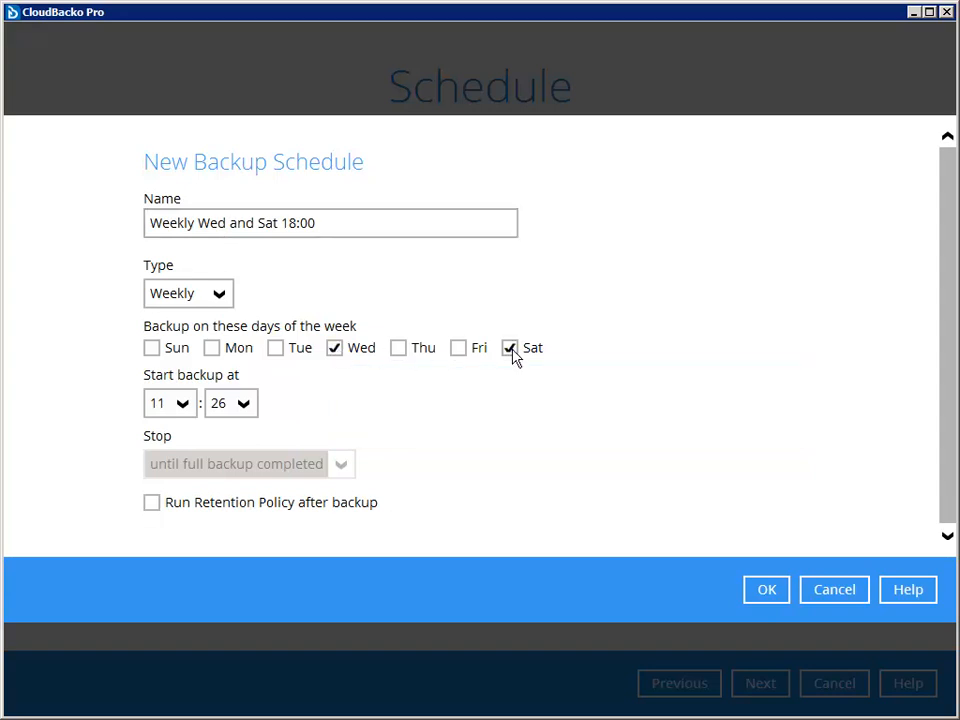
{"action": "mouse_move", "coordinate": [165, 403]}
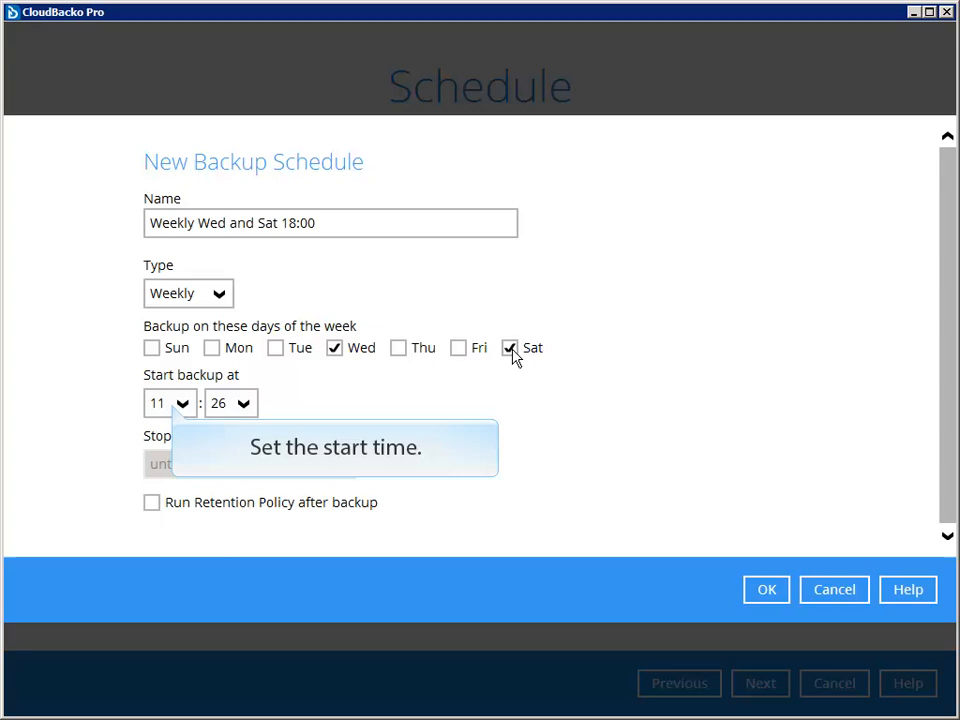
{"action": "left_click", "coordinate": [180, 403]}
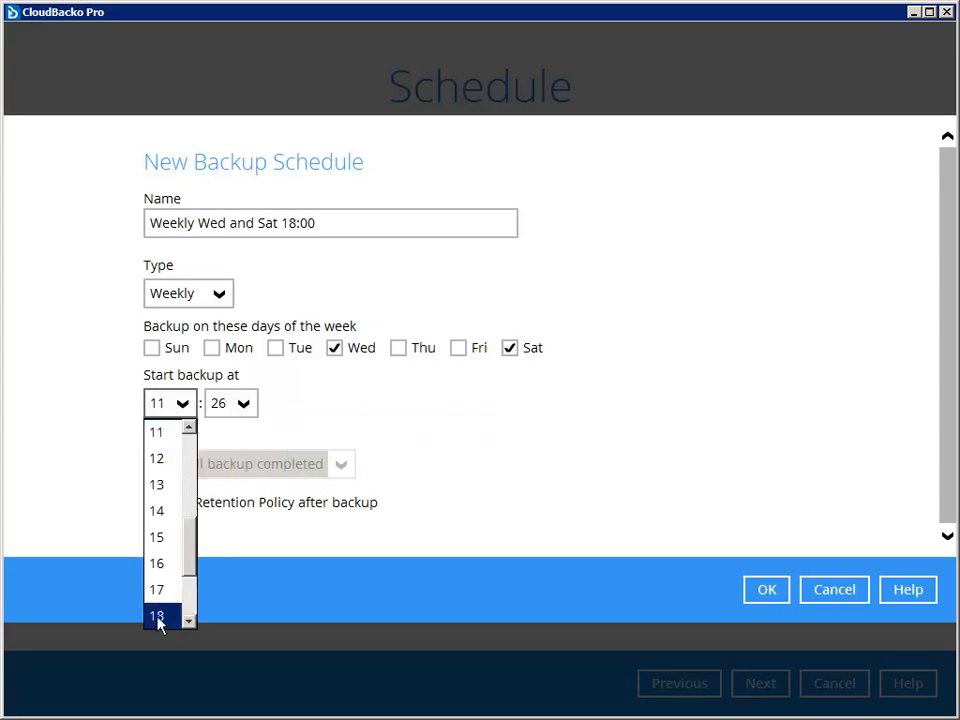
{"action": "left_click", "coordinate": [244, 403]}
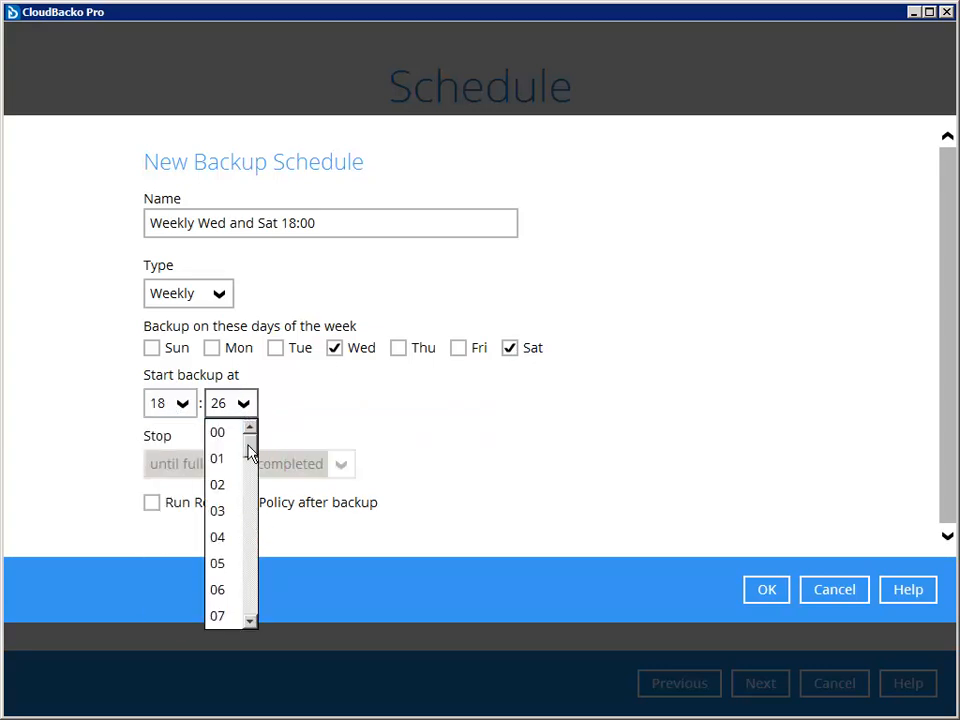
{"action": "left_click", "coordinate": [217, 431]}
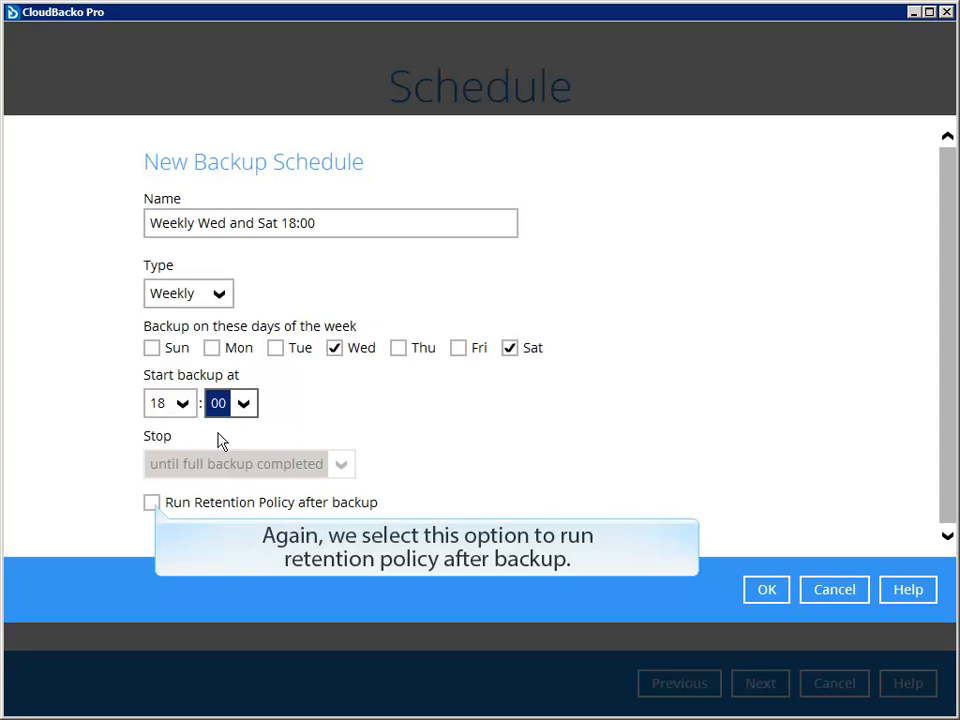
{"action": "left_click", "coordinate": [151, 503]}
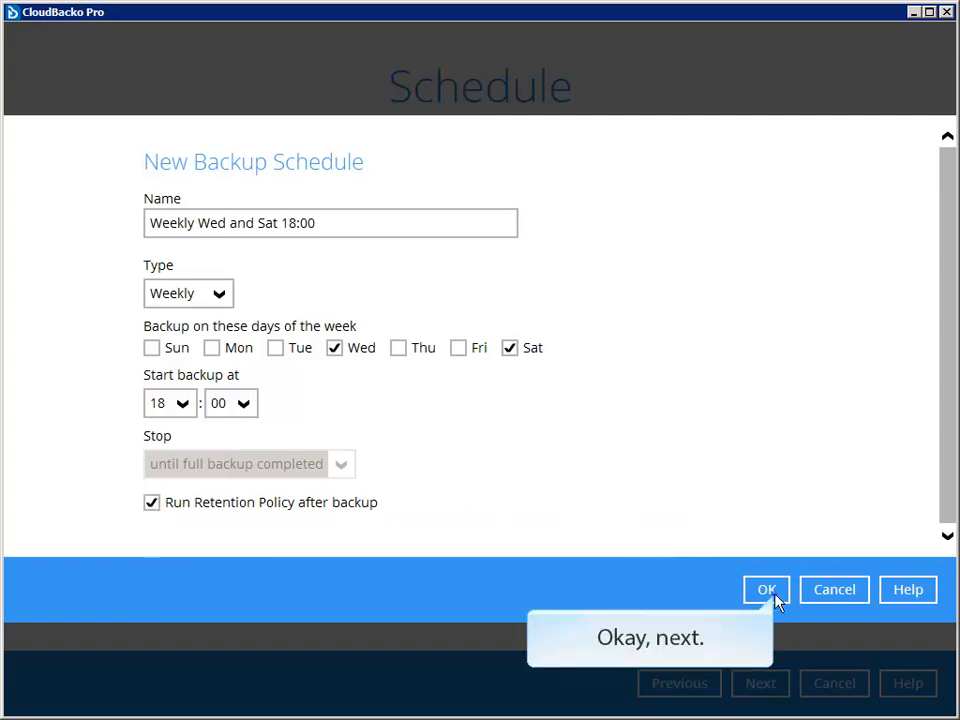
{"action": "left_click", "coordinate": [766, 589]}
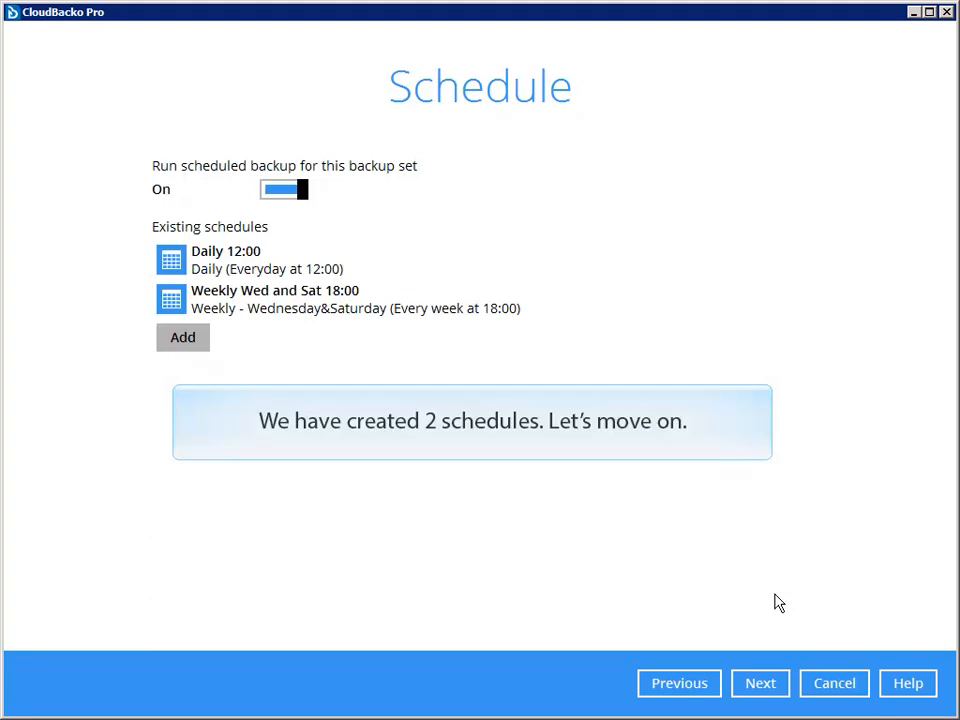
{"action": "mouse_move", "coordinate": [770, 691]}
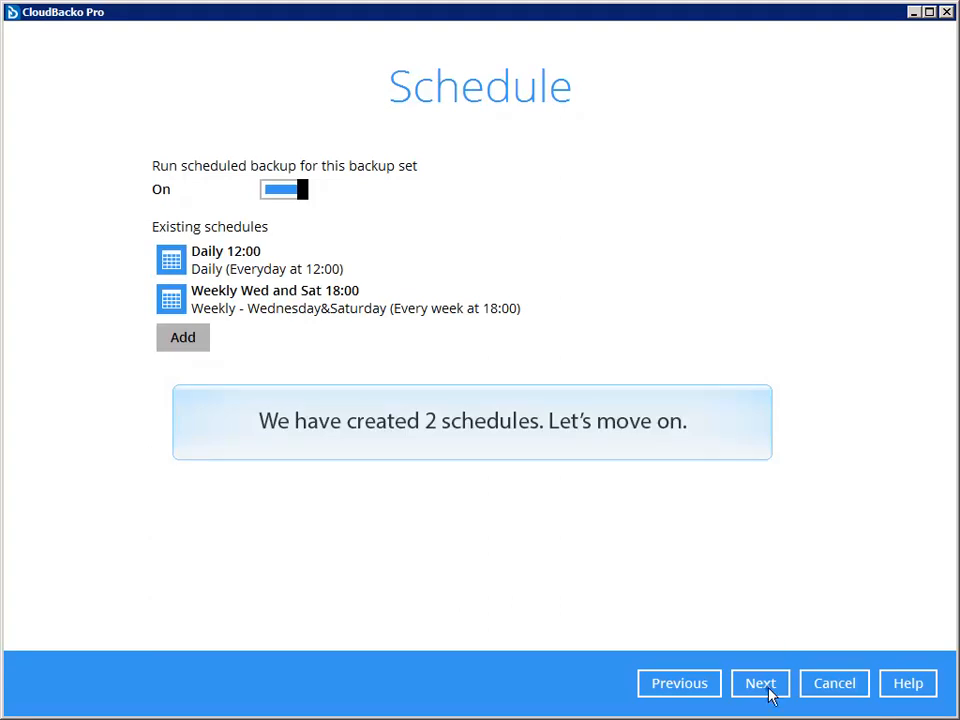
Step: Add a new backup destination named 'My Local Backup Destination'
{"action": "left_click", "coordinate": [760, 683]}
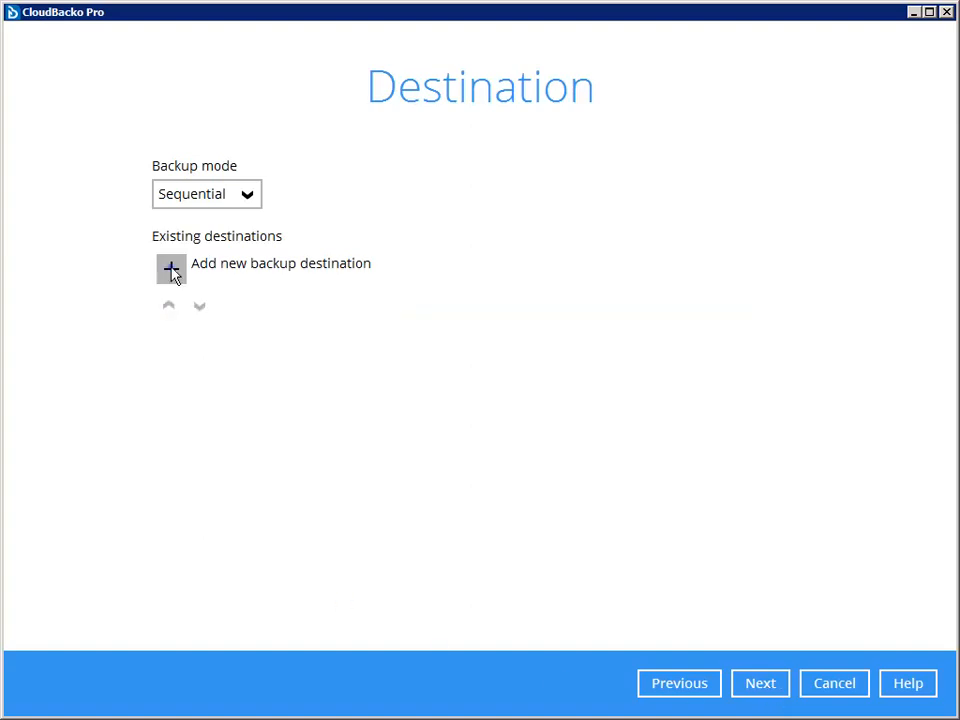
{"action": "left_click", "coordinate": [170, 270]}
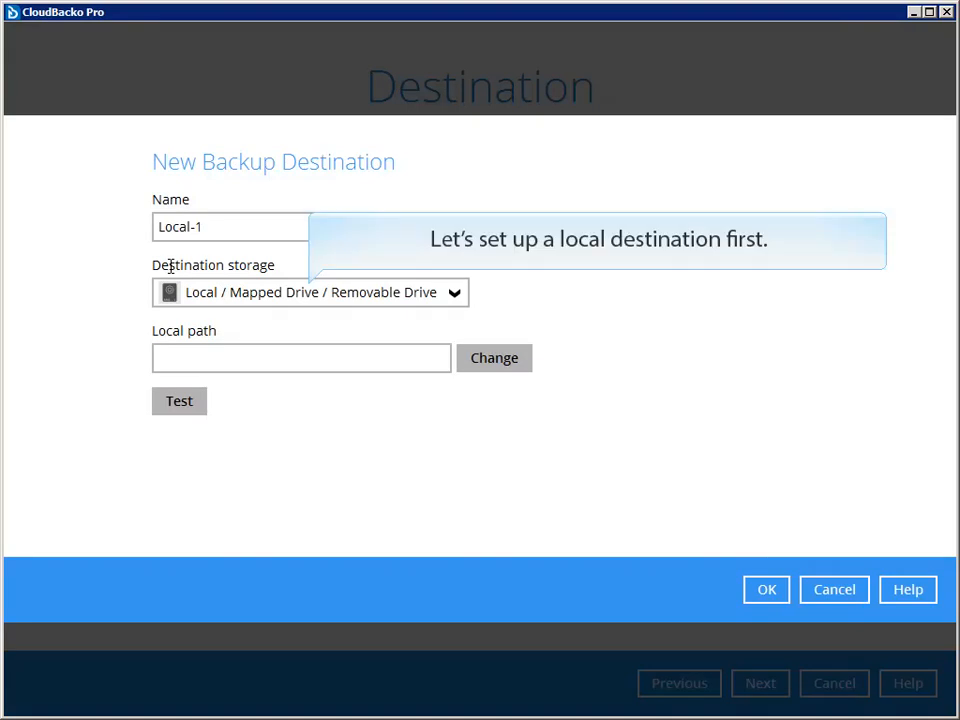
{"action": "type", "text": "My"}
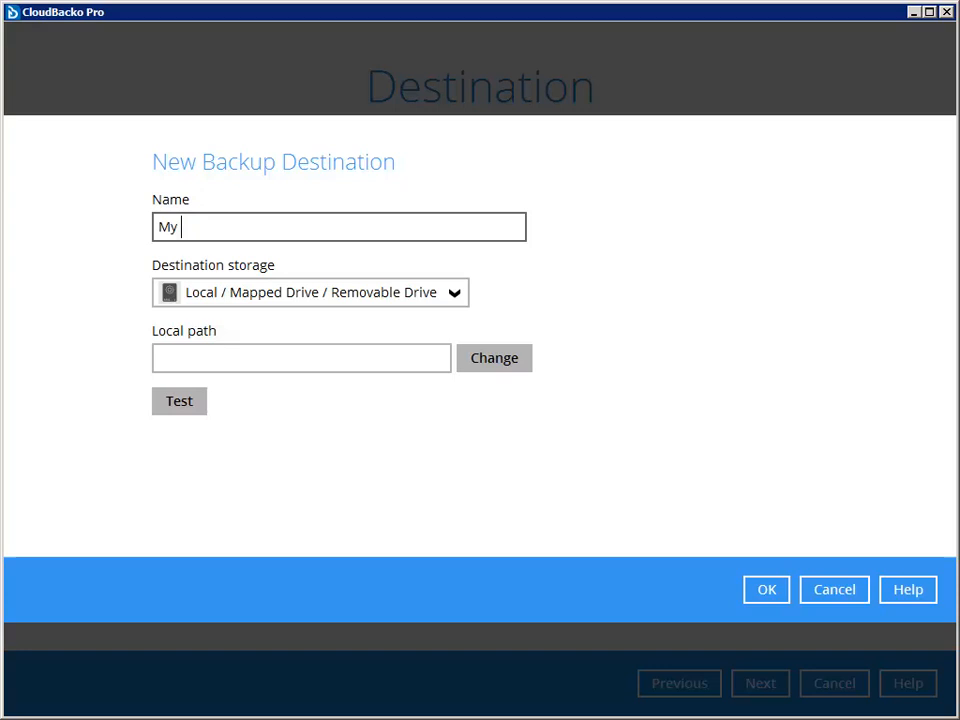
{"action": "type", "text": "Local Backup"}
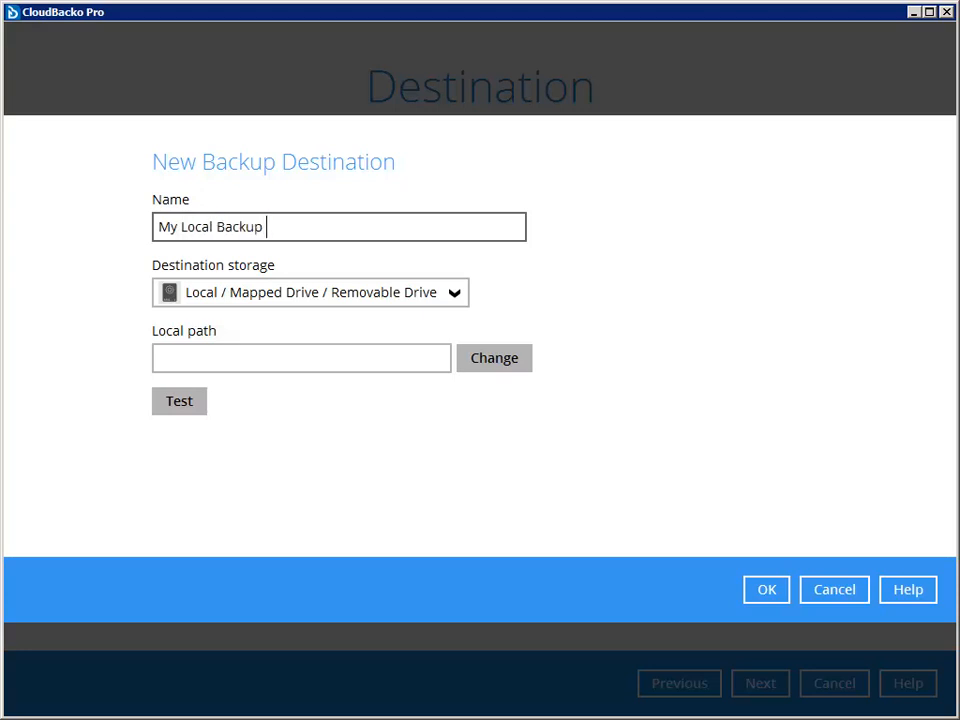
{"action": "type", "text": "Destination"}
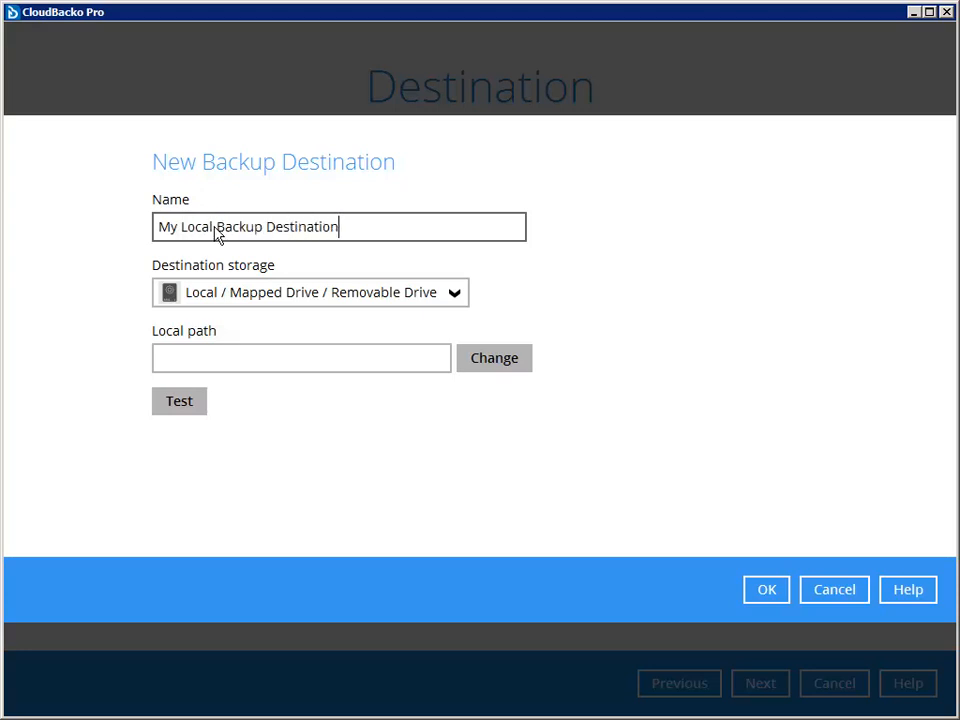
{"action": "mouse_move", "coordinate": [494, 357]}
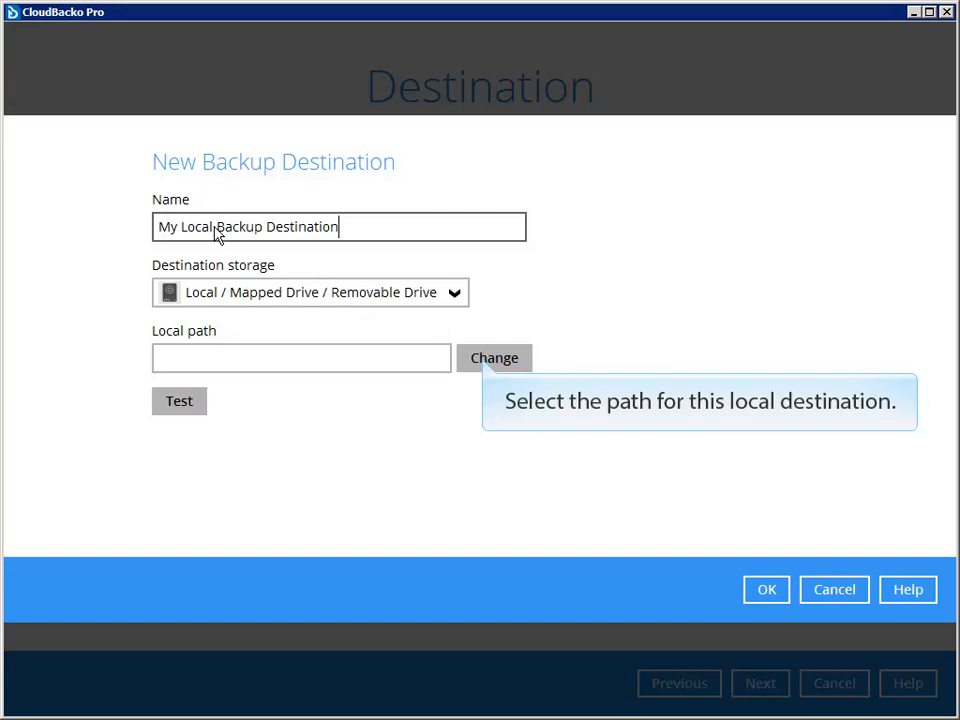
{"action": "mouse_move", "coordinate": [366, 248]}
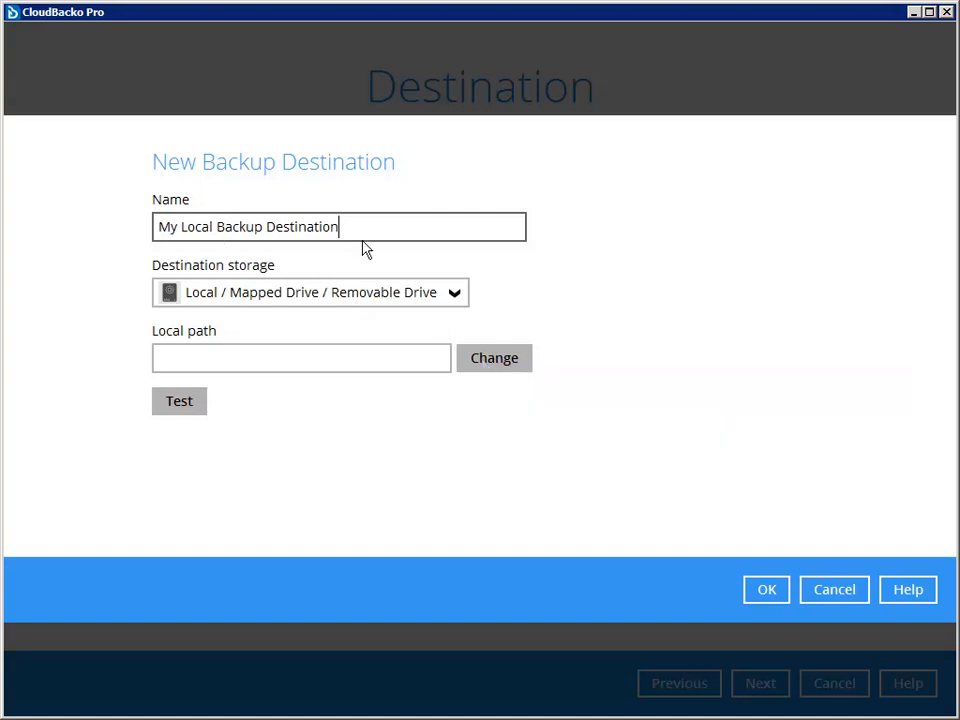
Step: Set its folder to CloudBacko-Backup in Documents, test it successfully, and save
{"action": "left_click", "coordinate": [493, 357]}
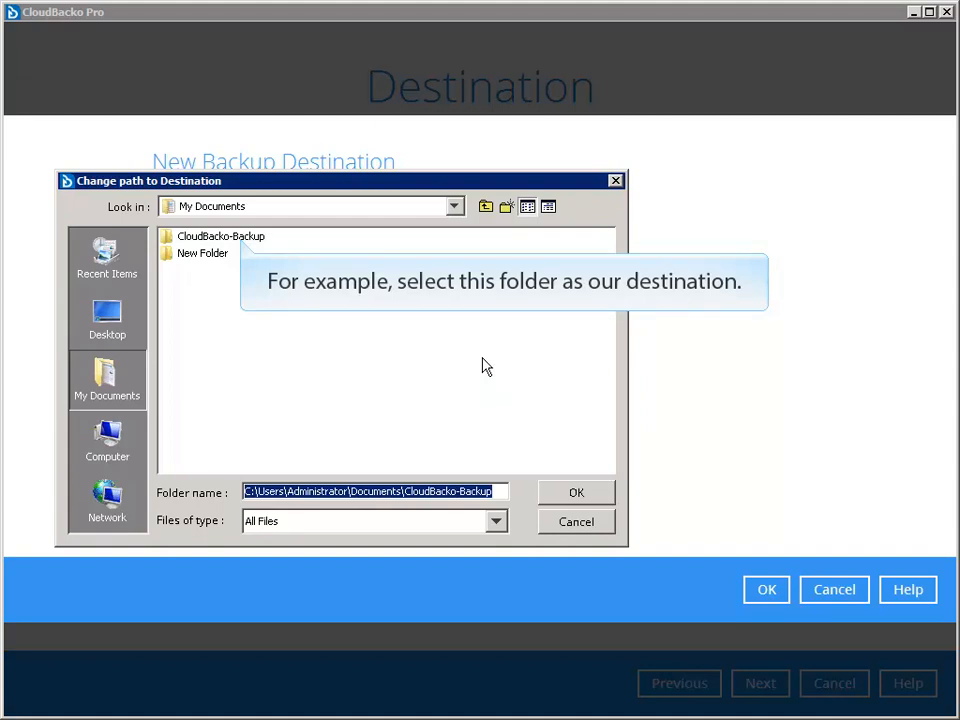
{"action": "left_click", "coordinate": [576, 492]}
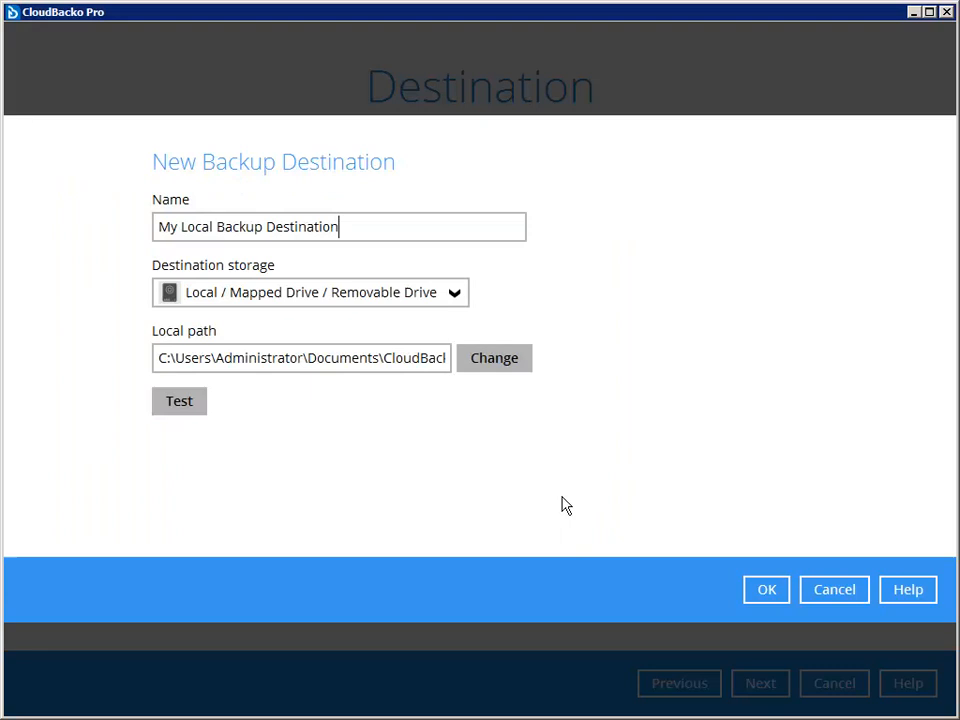
{"action": "mouse_move", "coordinate": [179, 401]}
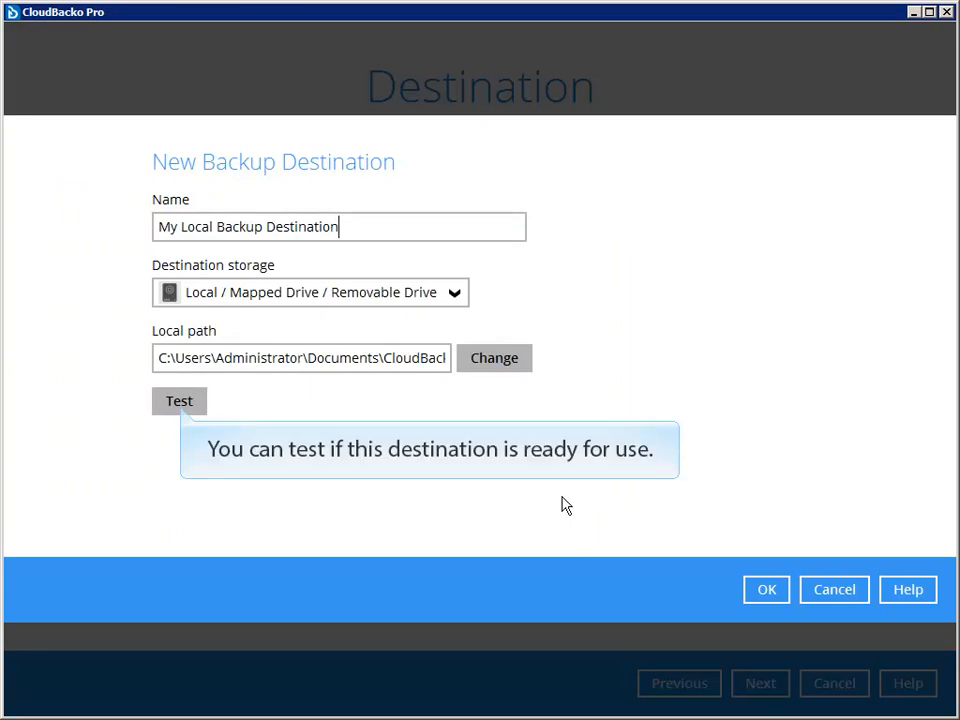
{"action": "left_click", "coordinate": [179, 401]}
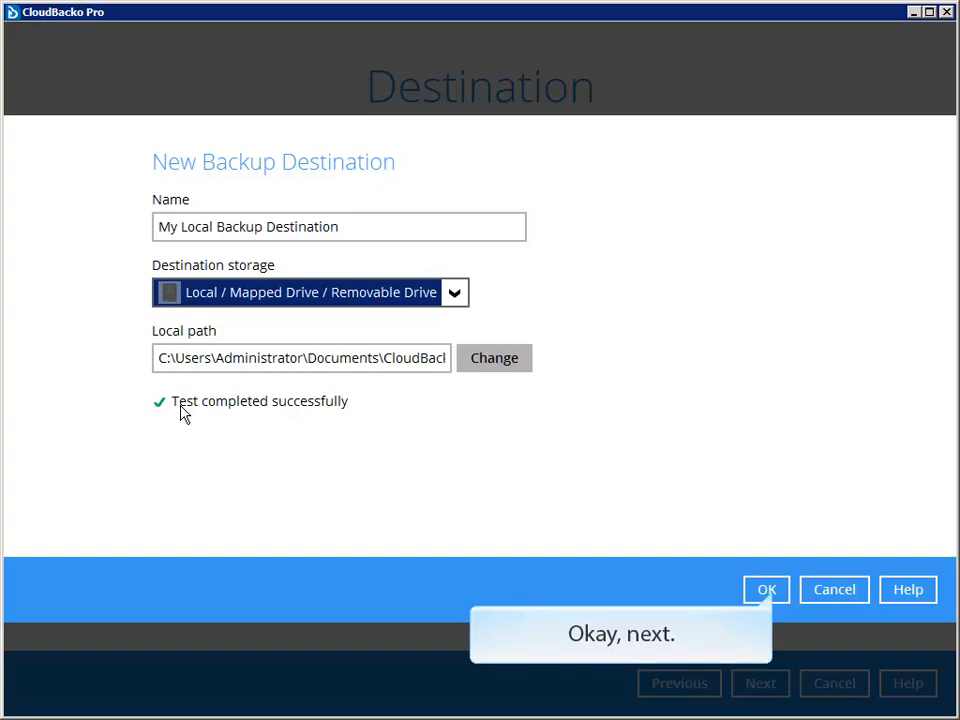
{"action": "left_click", "coordinate": [766, 589]}
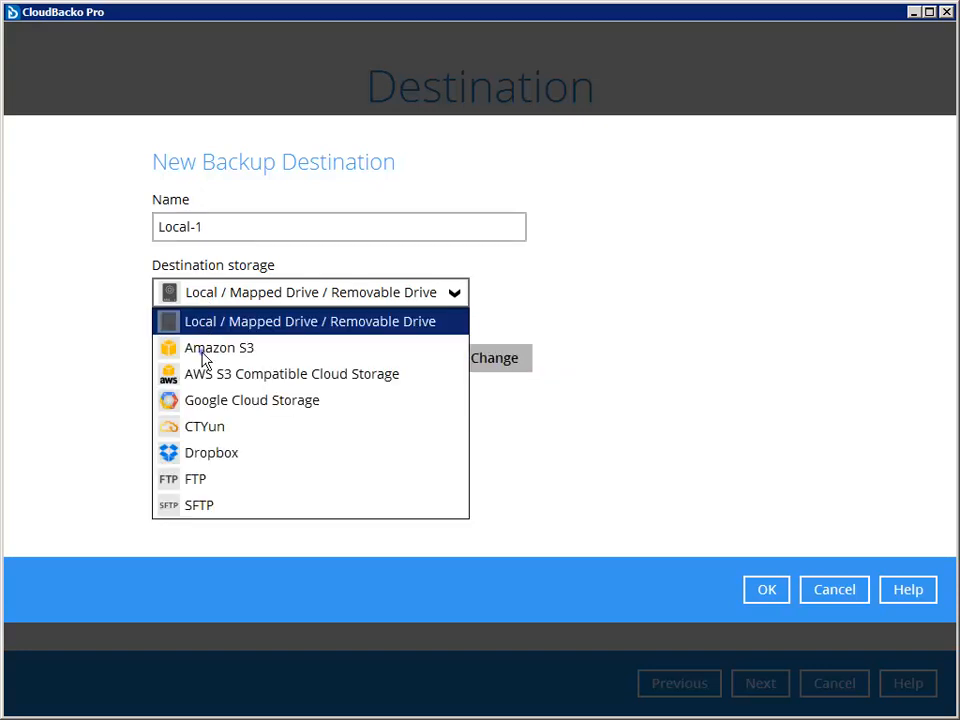
Step: Add Amazon S3 destination 'My Amazon S3' in Asia Pacific (Tokyo) with access key, tested and saved
{"action": "left_click", "coordinate": [218, 347]}
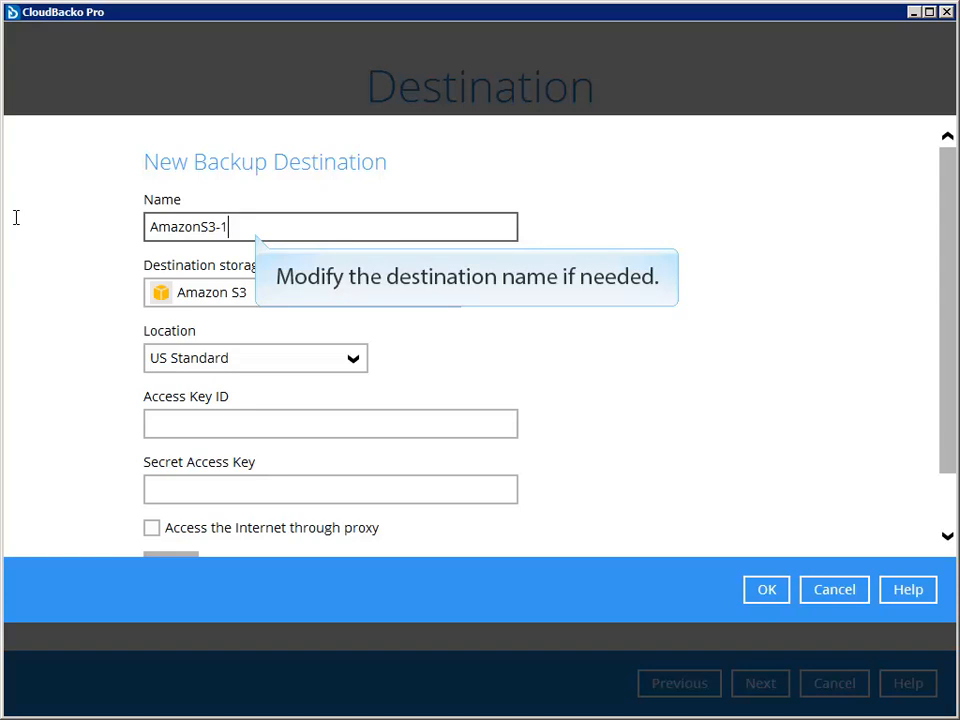
{"action": "type", "text": "My"}
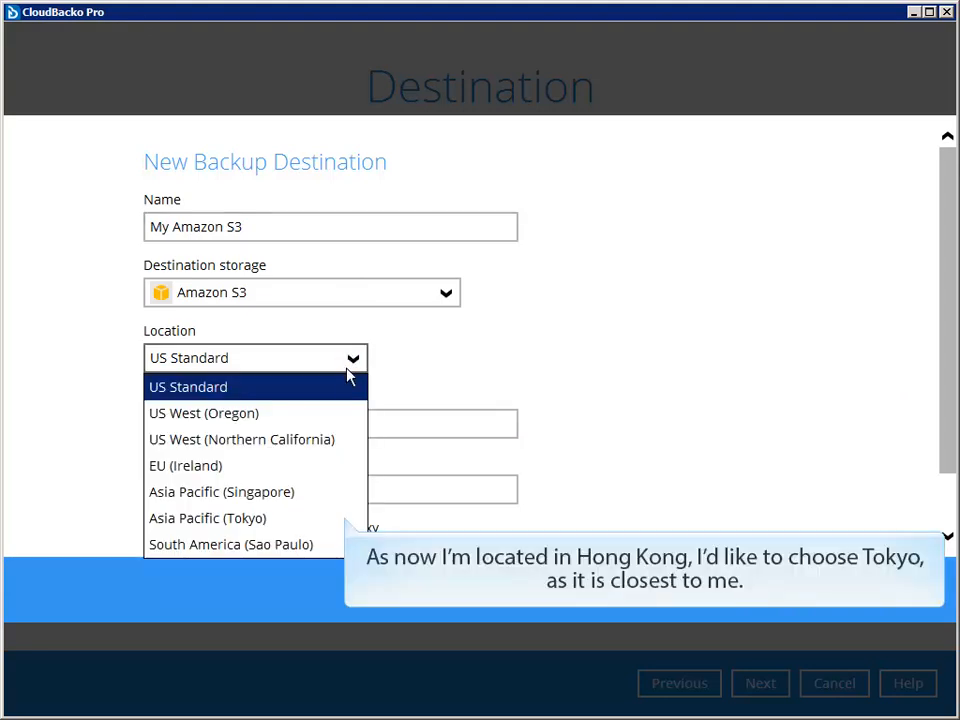
{"action": "mouse_move", "coordinate": [346, 524]}
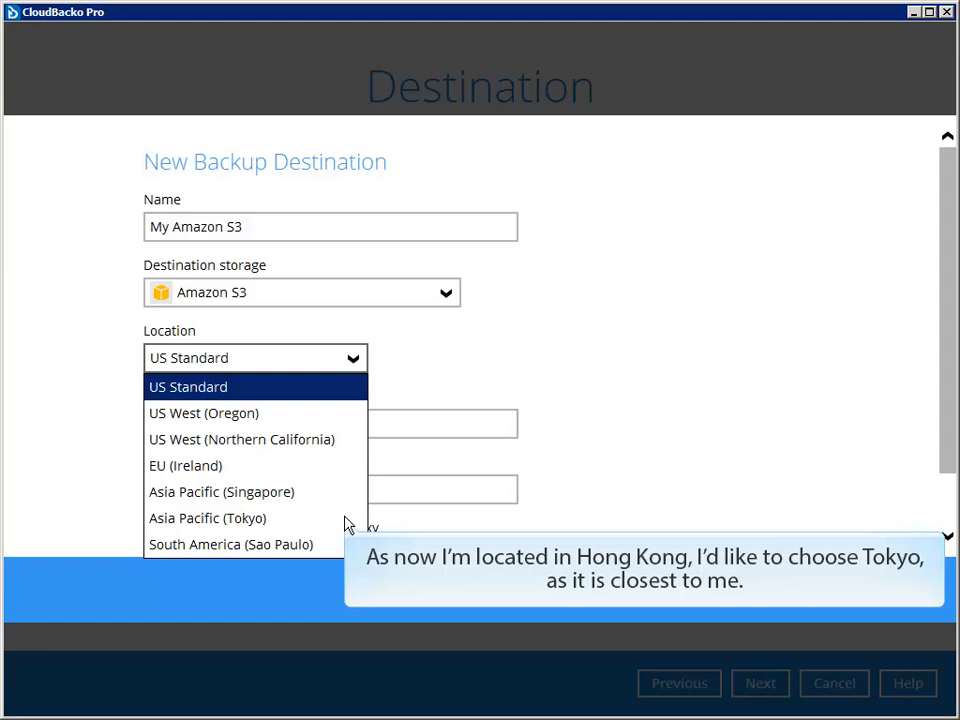
{"action": "left_click", "coordinate": [208, 518]}
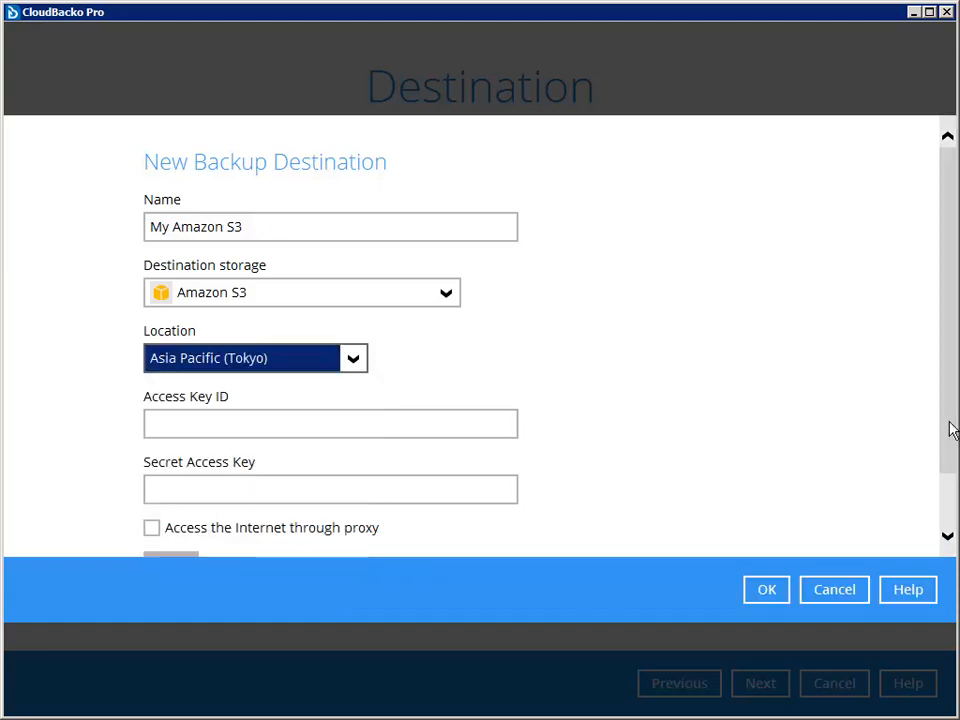
{"action": "scroll", "scroll_direction": "down", "scroll_amount": 3}
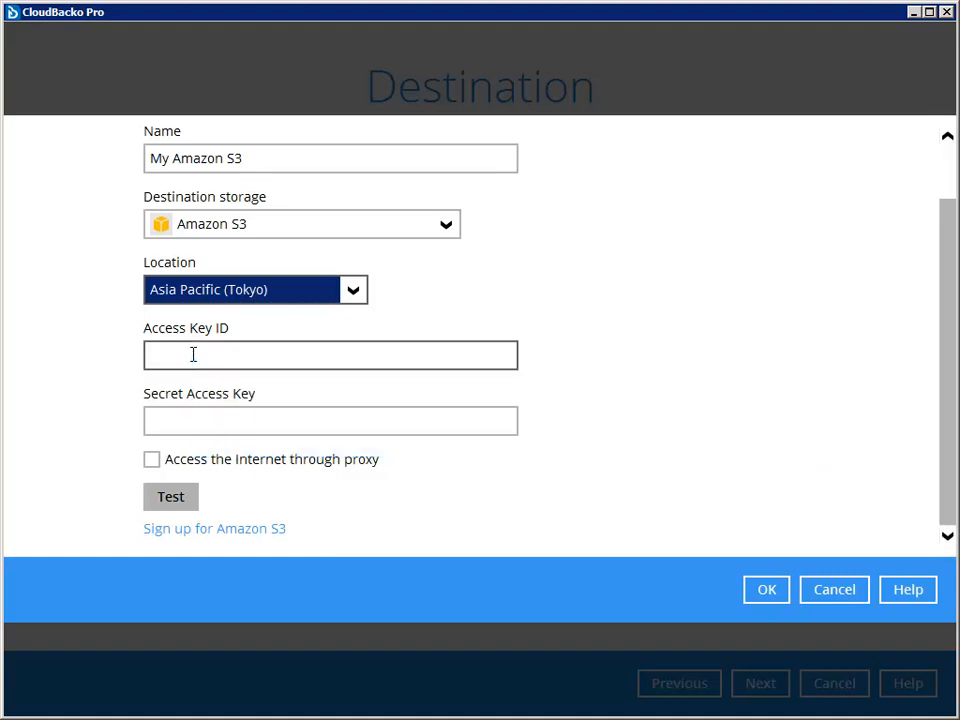
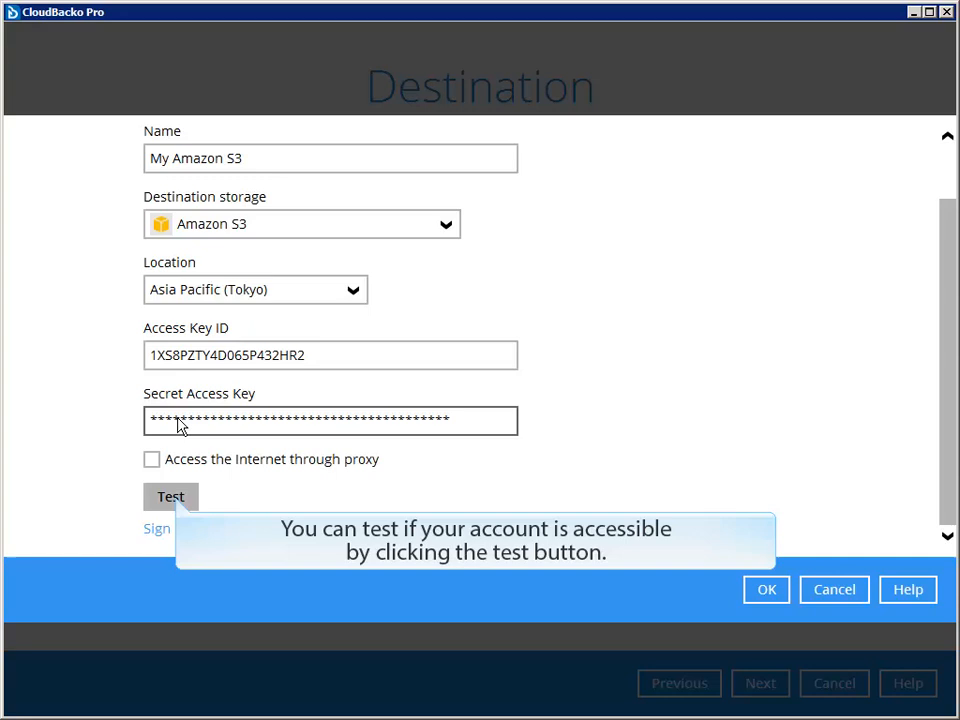
{"action": "mouse_move", "coordinate": [171, 500]}
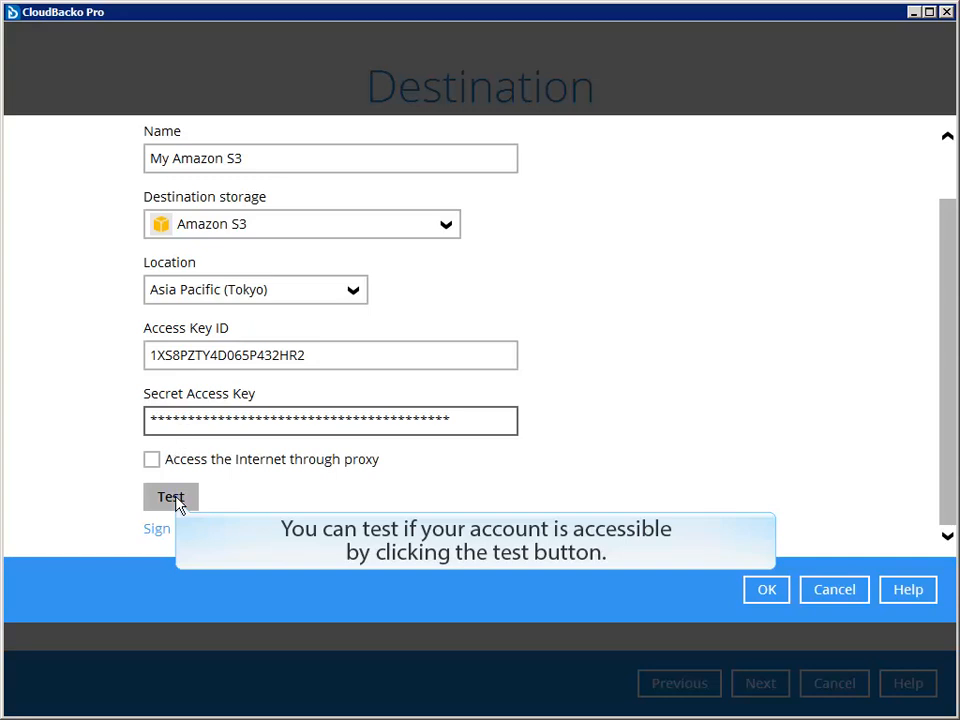
{"action": "left_click", "coordinate": [170, 497]}
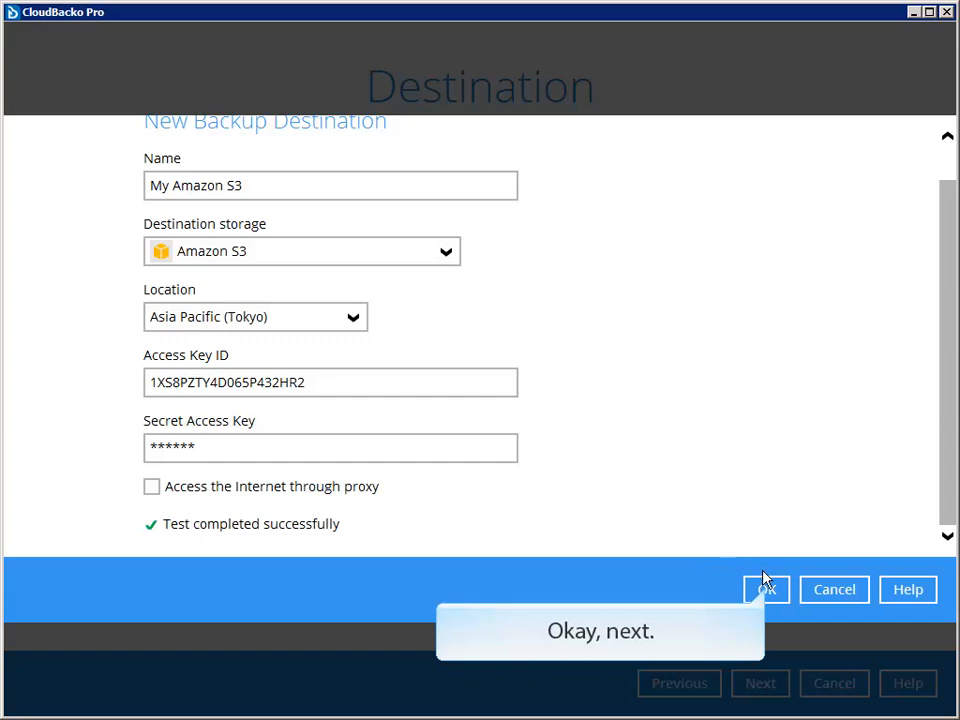
{"action": "left_click", "coordinate": [765, 589]}
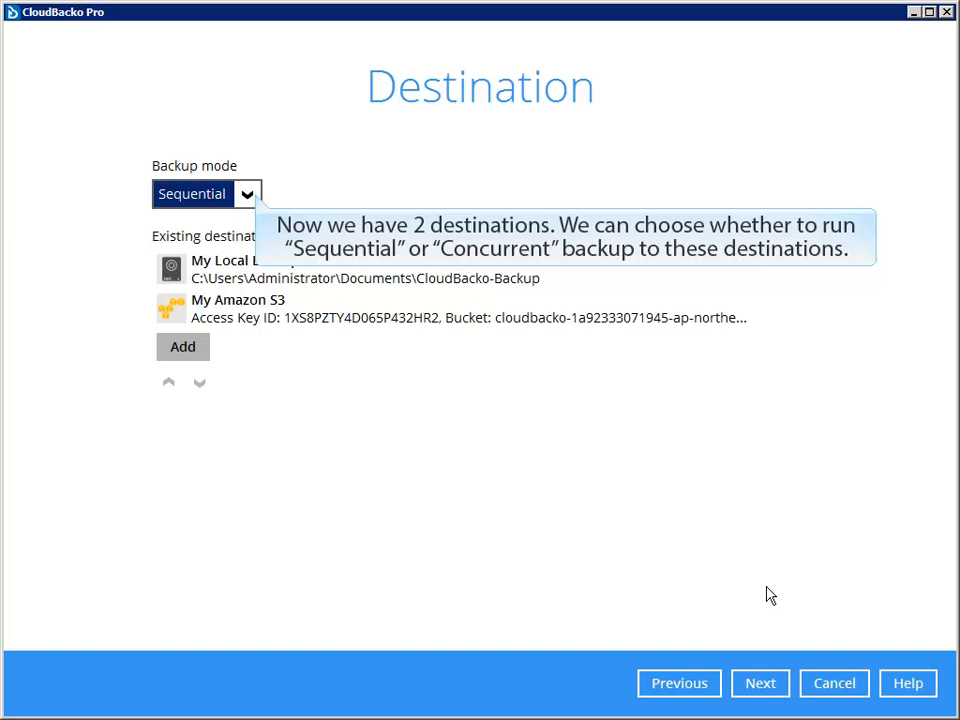
{"action": "mouse_move", "coordinate": [286, 365]}
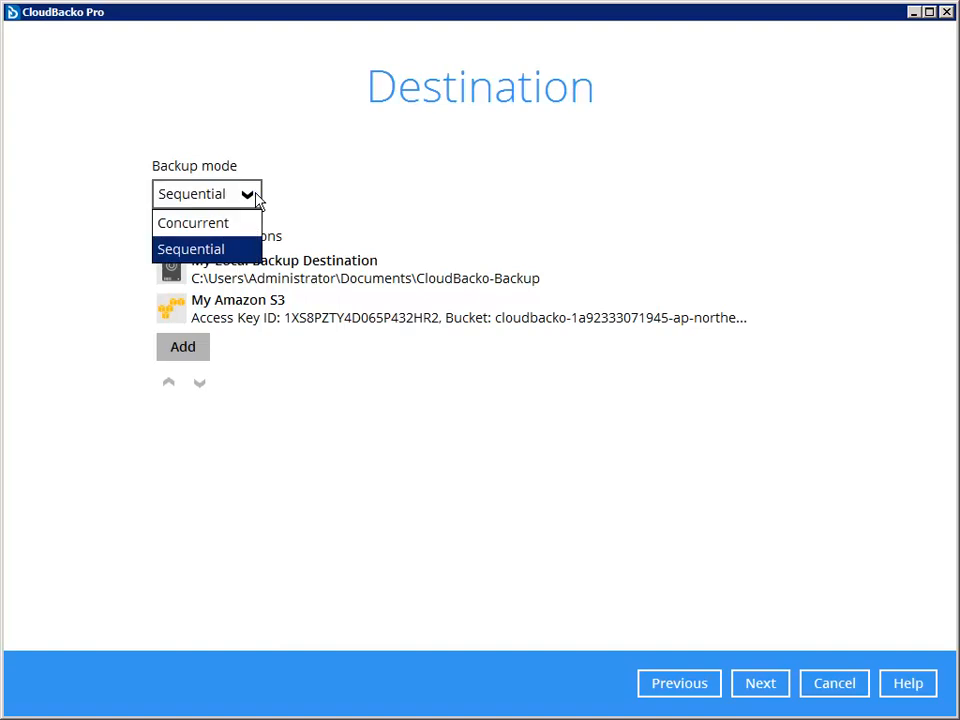
{"action": "mouse_move", "coordinate": [235, 223]}
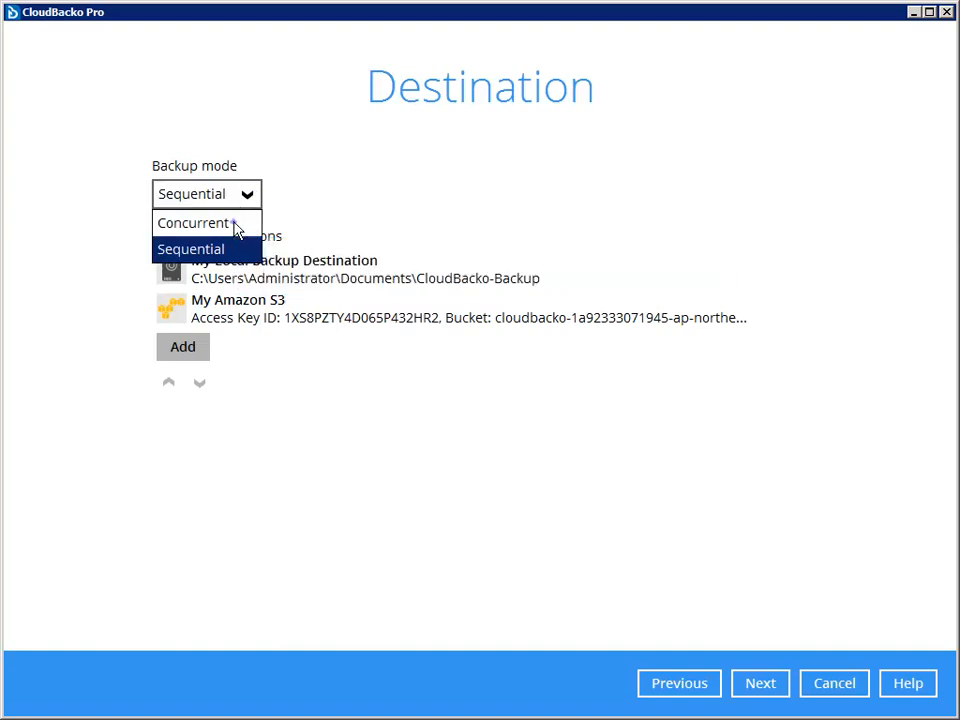
Step: Set backup mode to Concurrent with unlimited concurrent destinations and continue to Encryption
{"action": "left_click", "coordinate": [193, 222]}
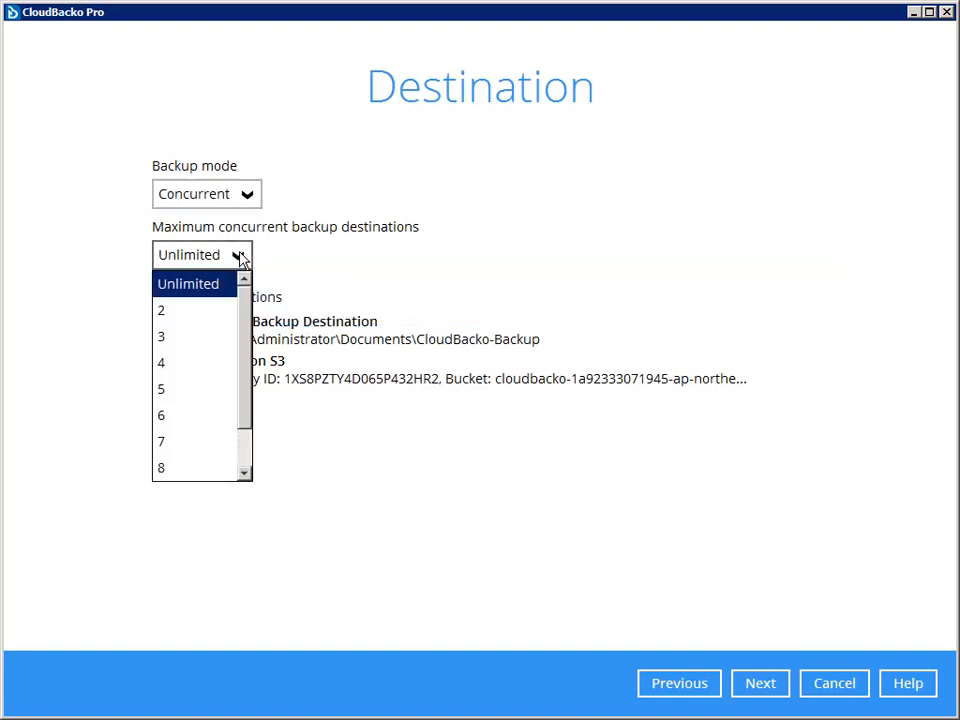
{"action": "left_click", "coordinate": [188, 283]}
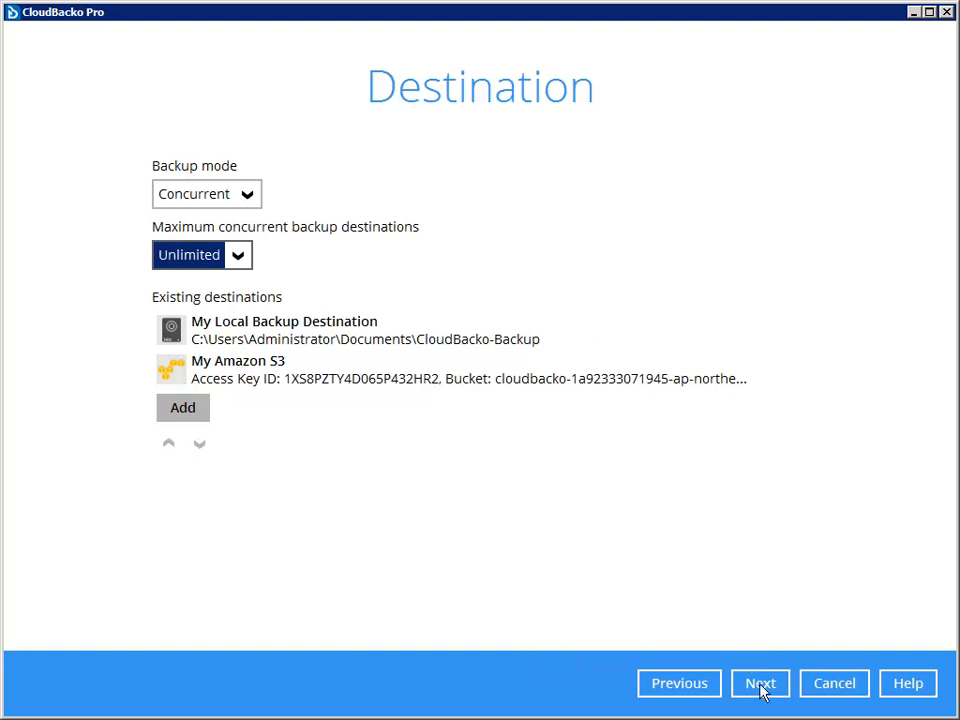
{"action": "left_click", "coordinate": [760, 683]}
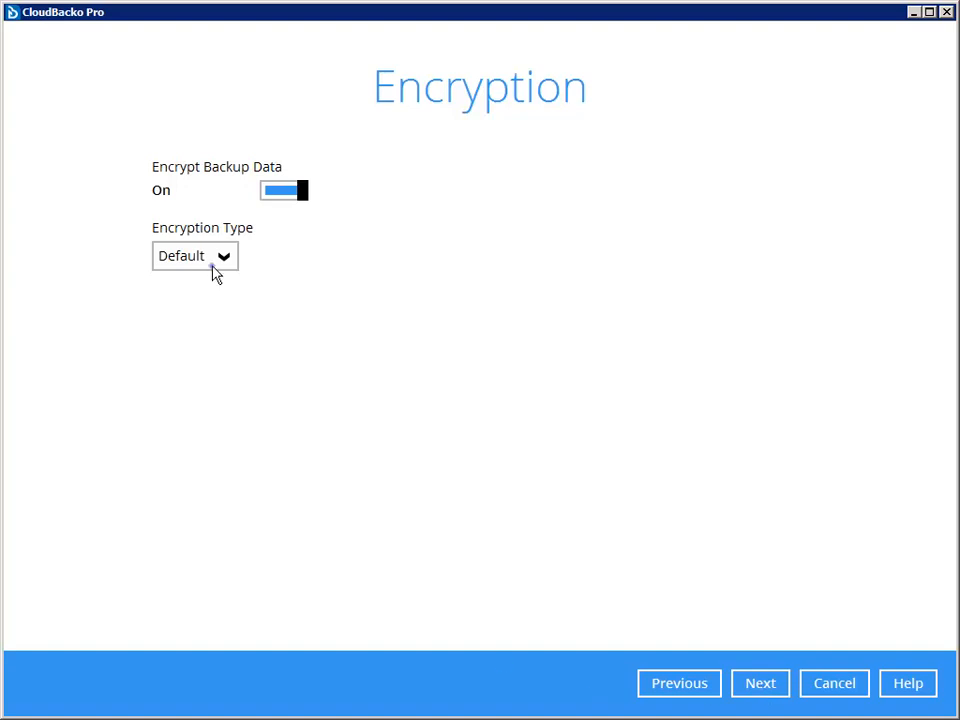
{"action": "mouse_move", "coordinate": [213, 273]}
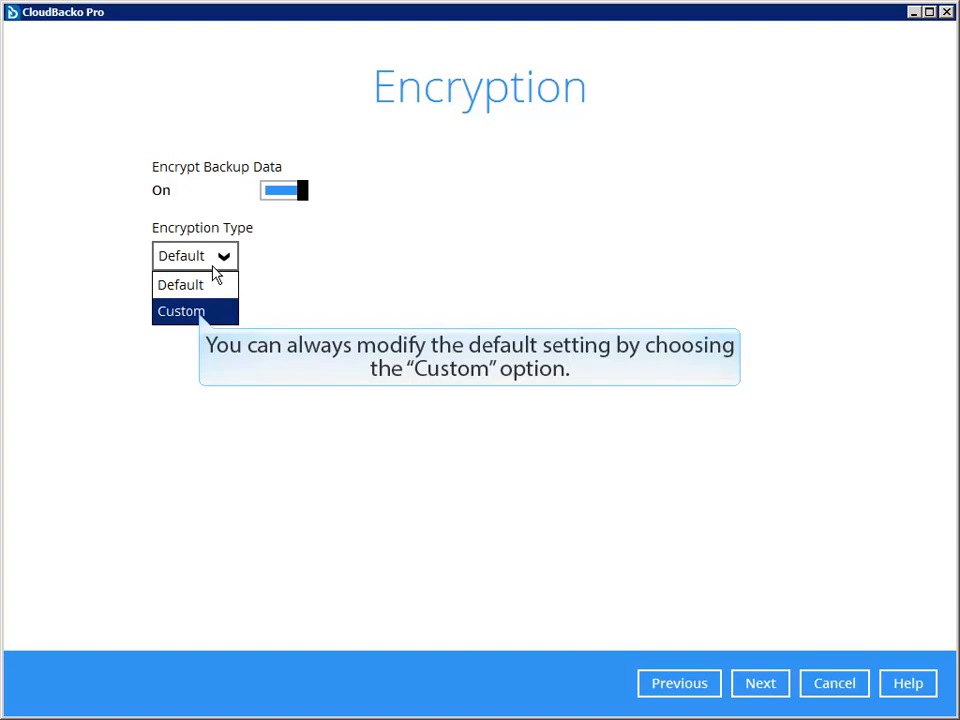
{"action": "mouse_move", "coordinate": [204, 285]}
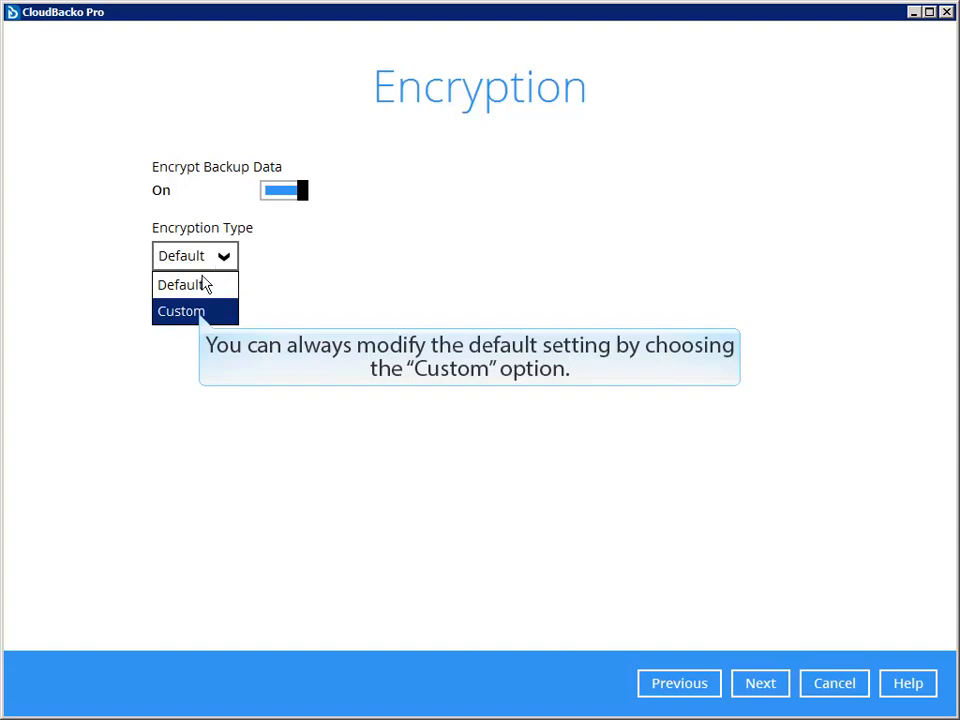
Step: Use custom AES CBC 256-bit encryption with an encrypting key, then continue
{"action": "left_click", "coordinate": [181, 311]}
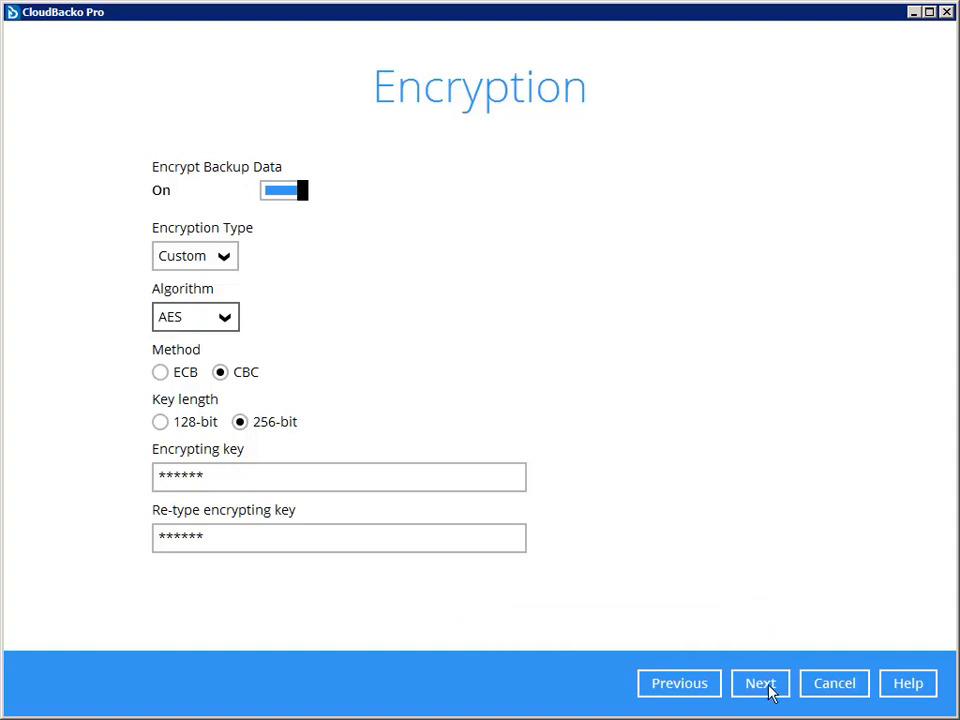
{"action": "left_click", "coordinate": [760, 683]}
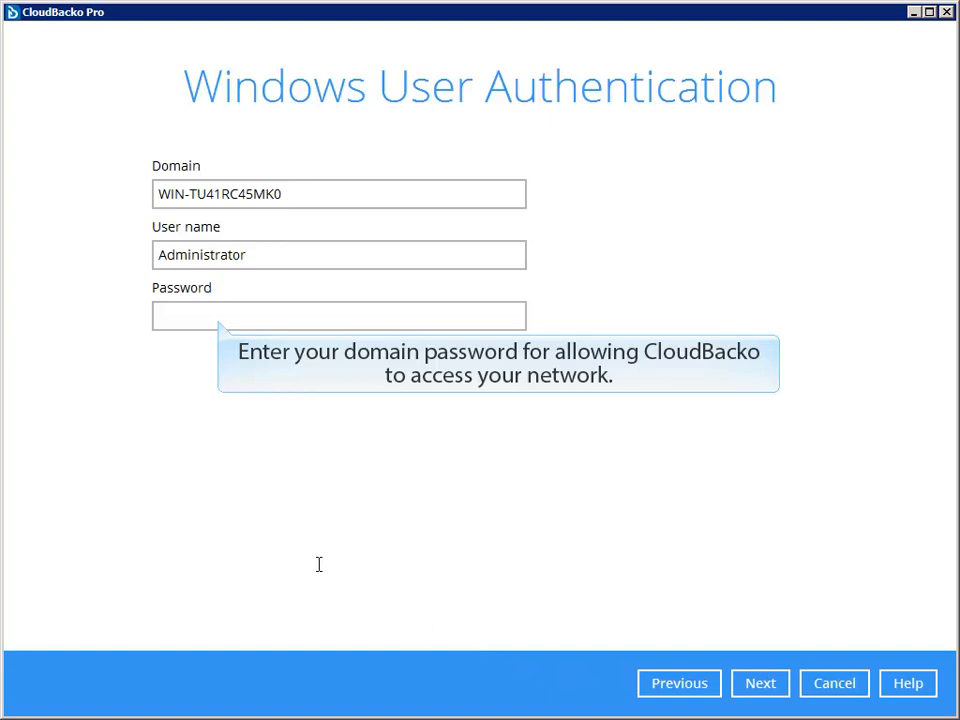
{"action": "mouse_move", "coordinate": [219, 318]}
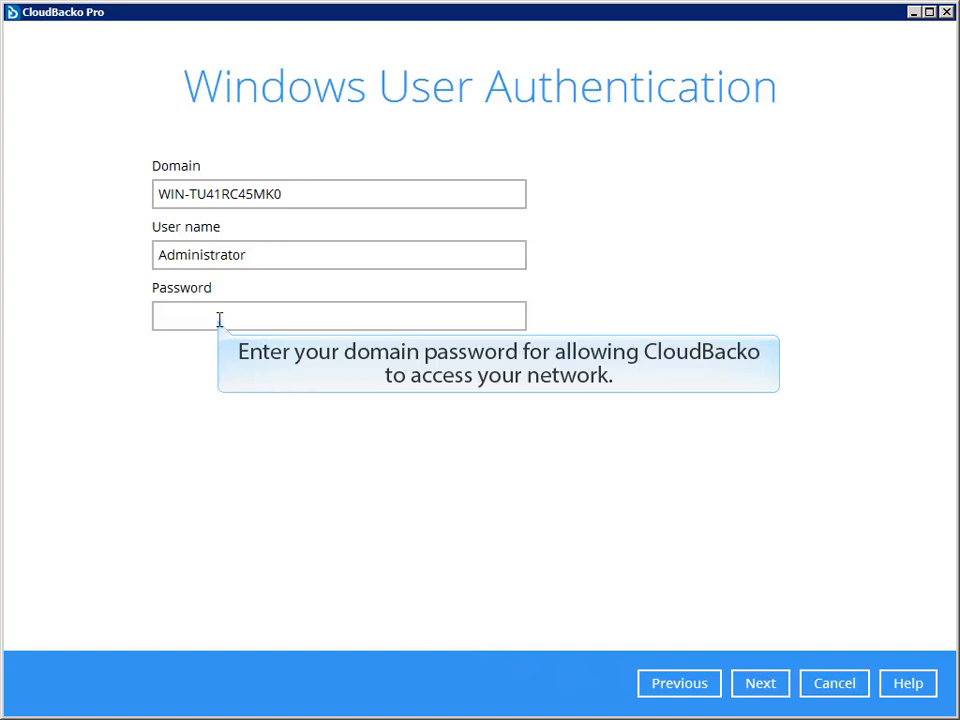
Step: Enter the Administrator's Windows domain password and submit the authentication page
{"action": "type", "text": "**"}
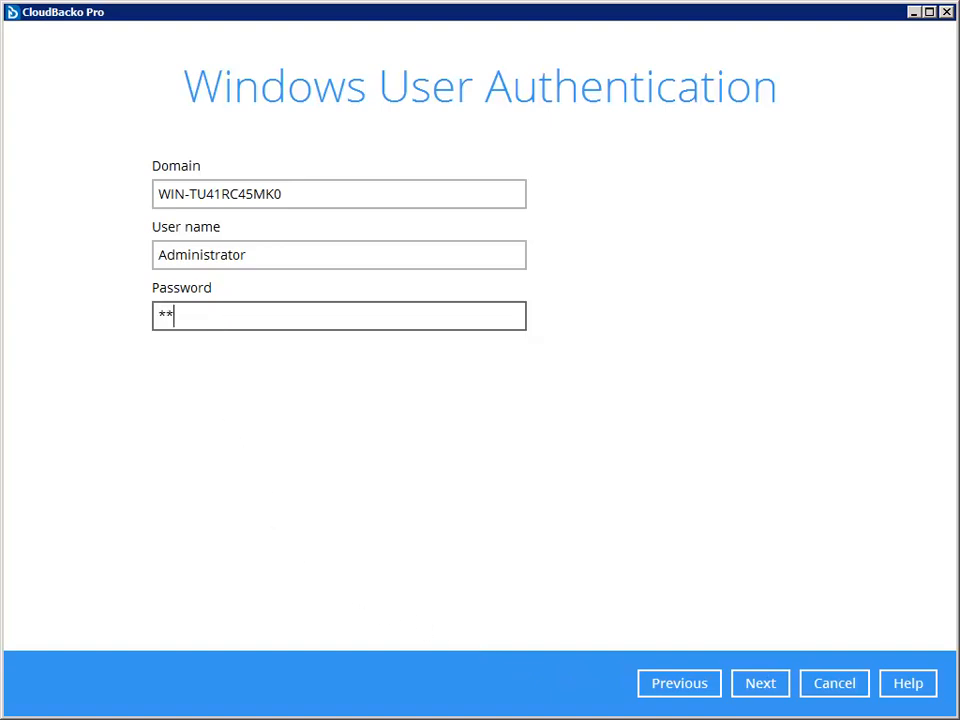
{"action": "type", "text": "******"}
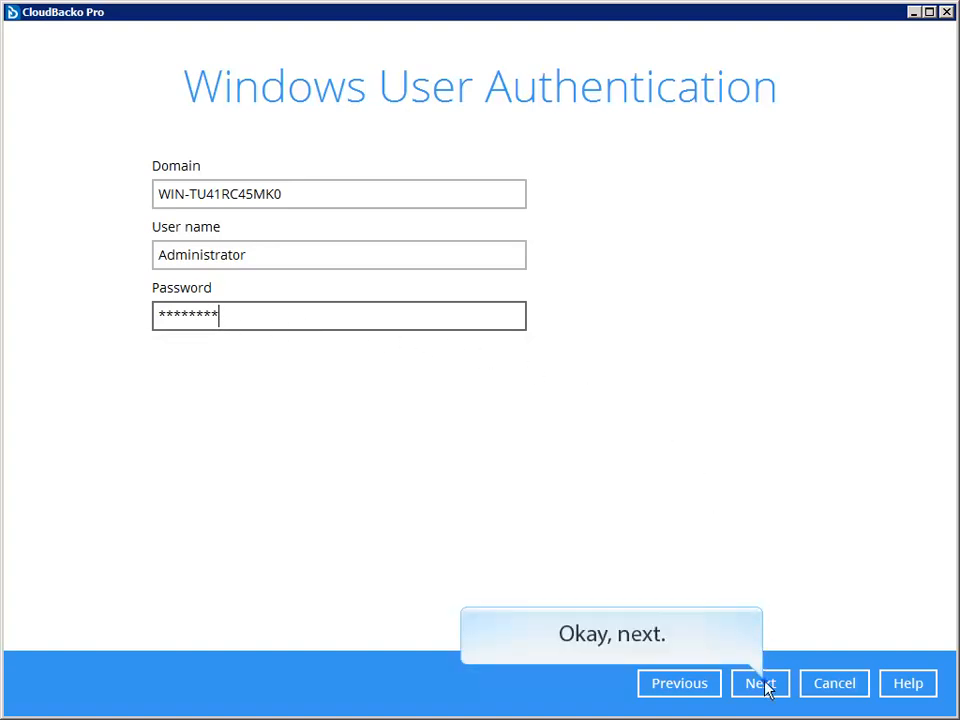
{"action": "left_click", "coordinate": [759, 683]}
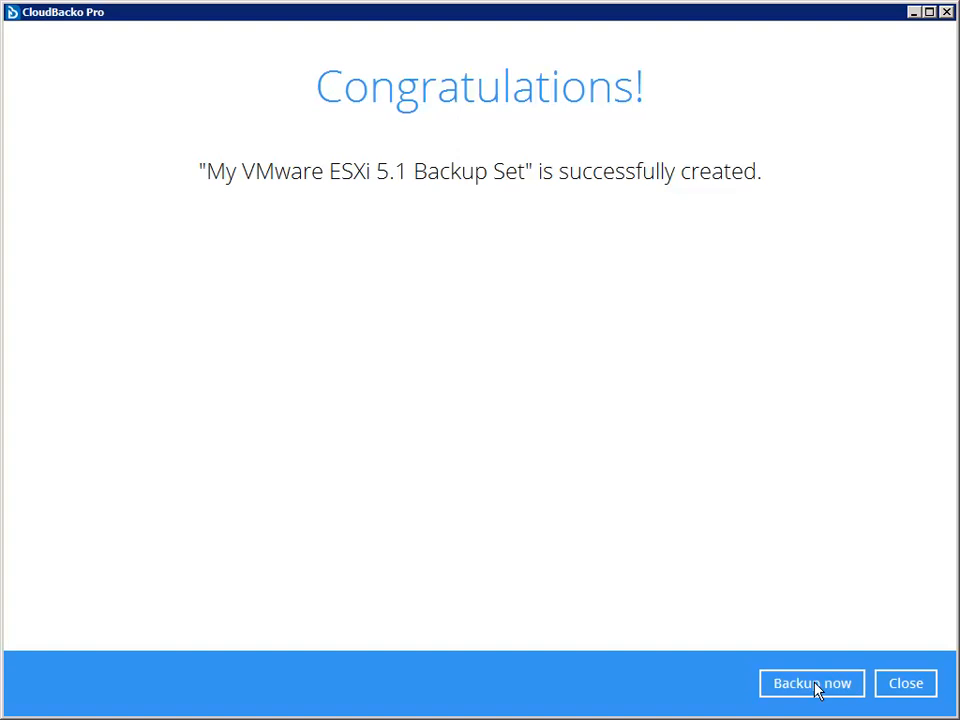
{"action": "mouse_move", "coordinate": [816, 691]}
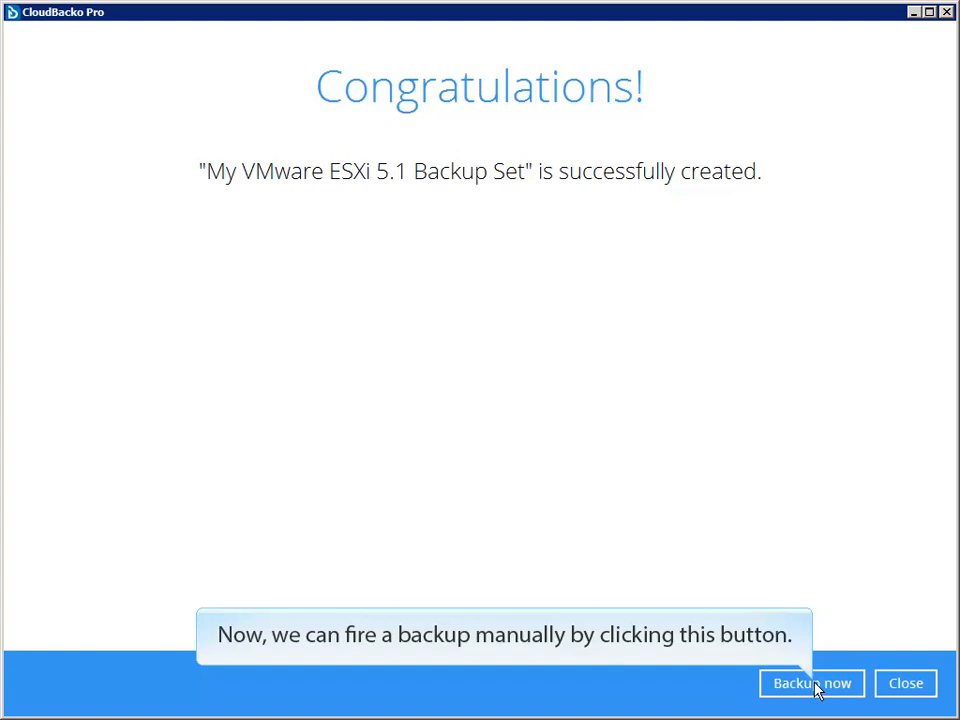
Step: Choose Backup now on the Congratulations page for My VMware ESXi 5.1 Backup Set
{"action": "left_click", "coordinate": [811, 683]}
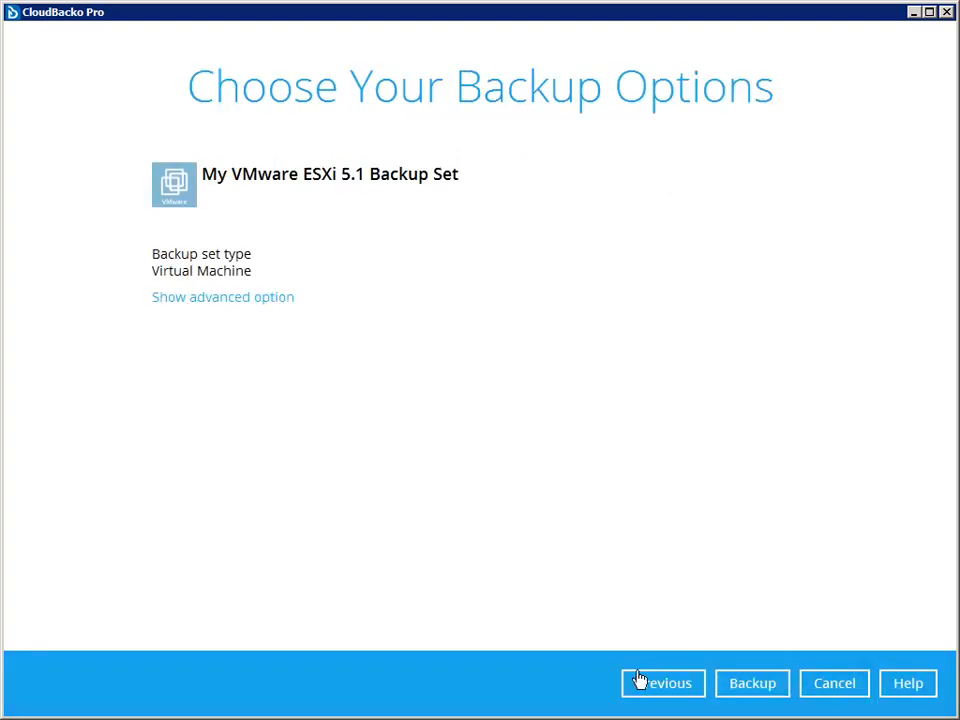
{"action": "mouse_move", "coordinate": [258, 321]}
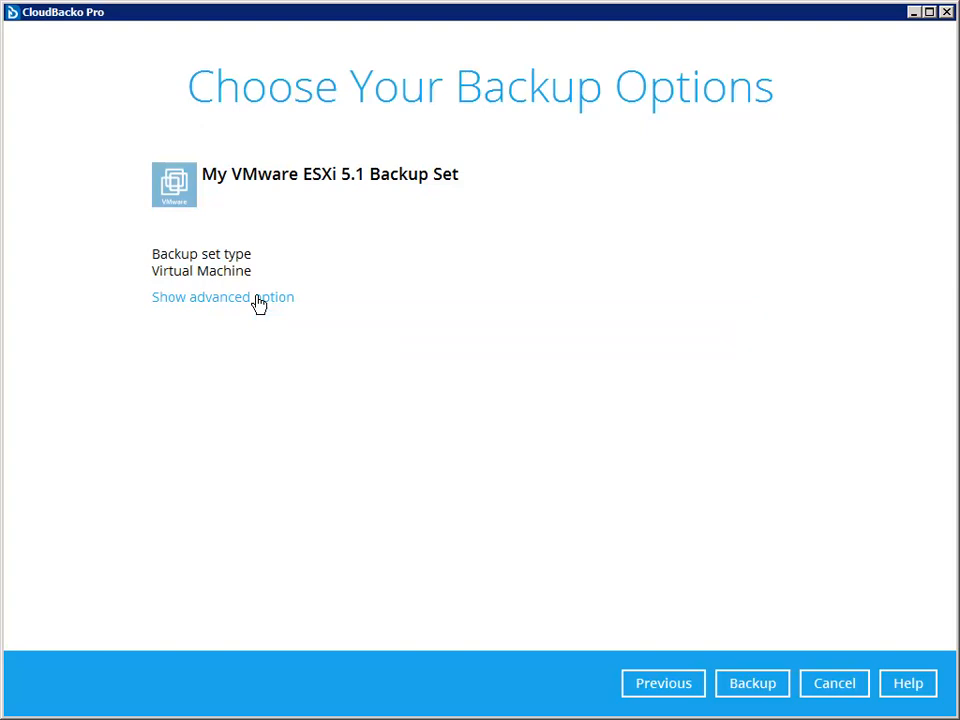
Step: Start a Full backup with Run Retention Policy after backup enabled
{"action": "left_click", "coordinate": [222, 296]}
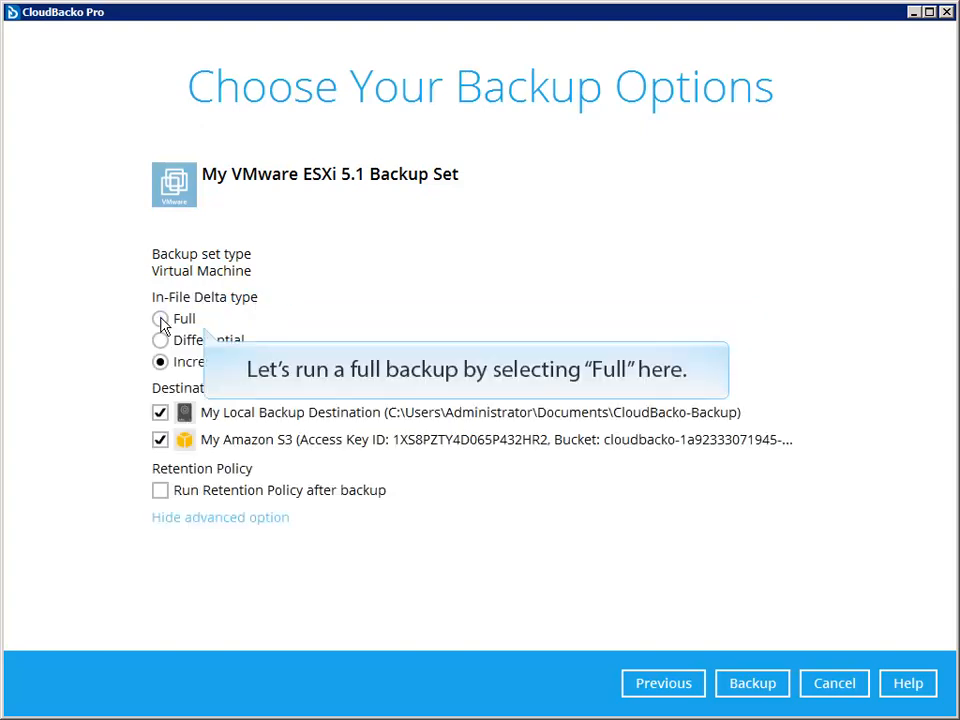
{"action": "left_click", "coordinate": [160, 318]}
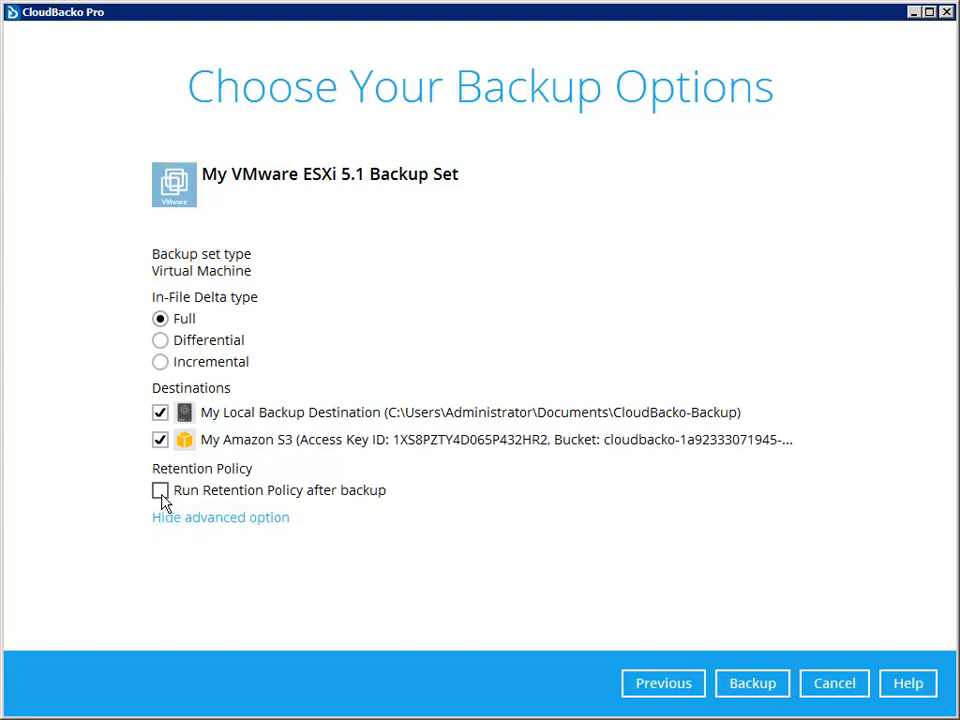
{"action": "left_click", "coordinate": [160, 490]}
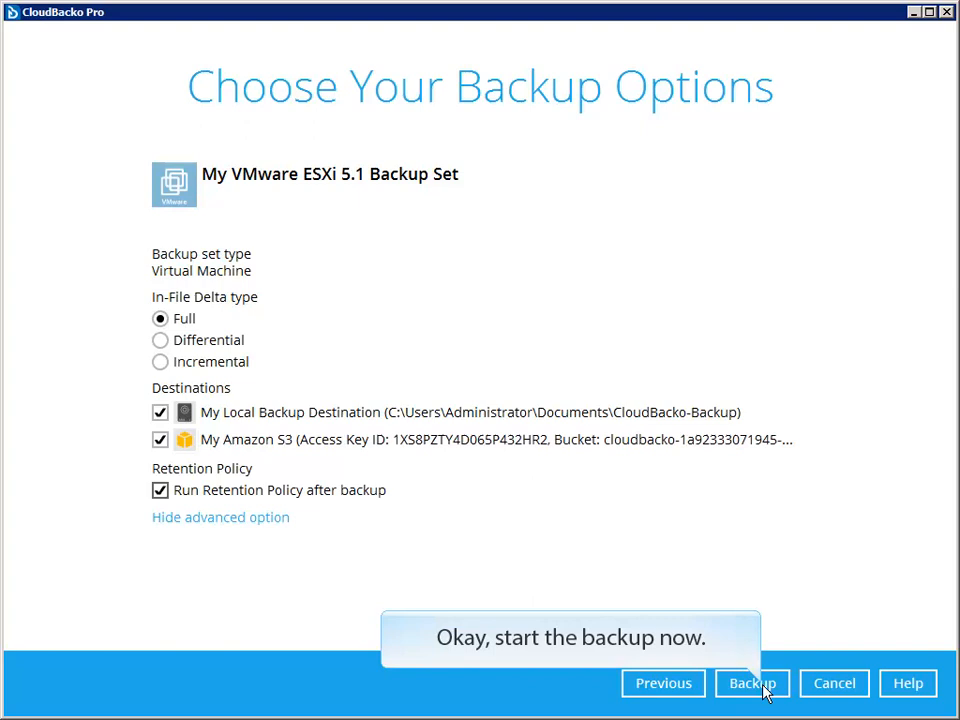
{"action": "left_click", "coordinate": [752, 683]}
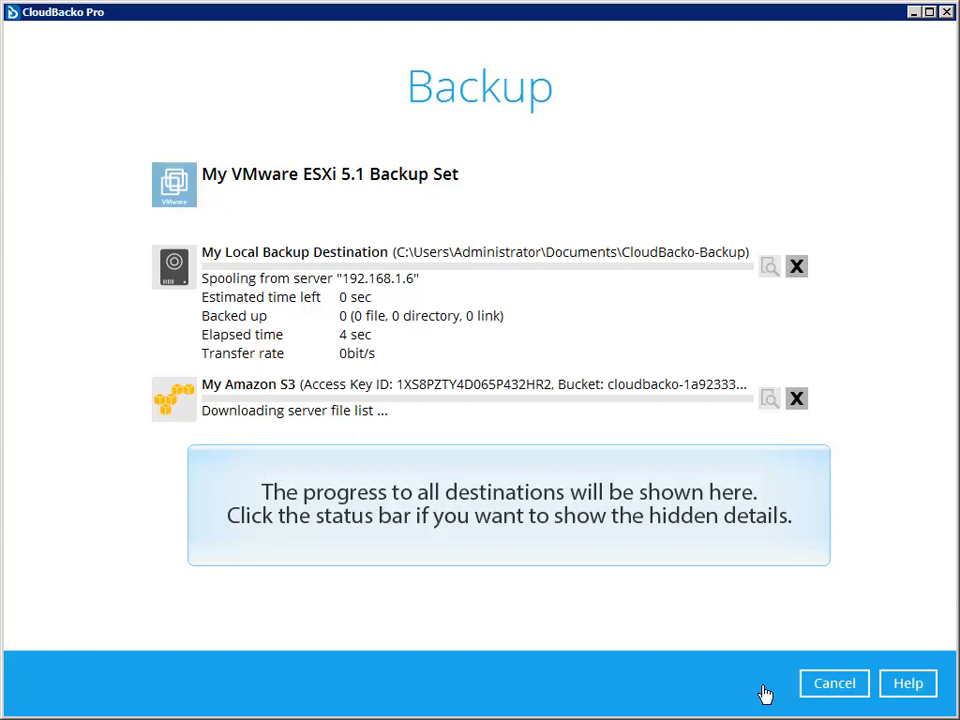
Step: Wait for both local and Amazon S3 backups to complete, then close the backup window
{"action": "left_click", "coordinate": [344, 395]}
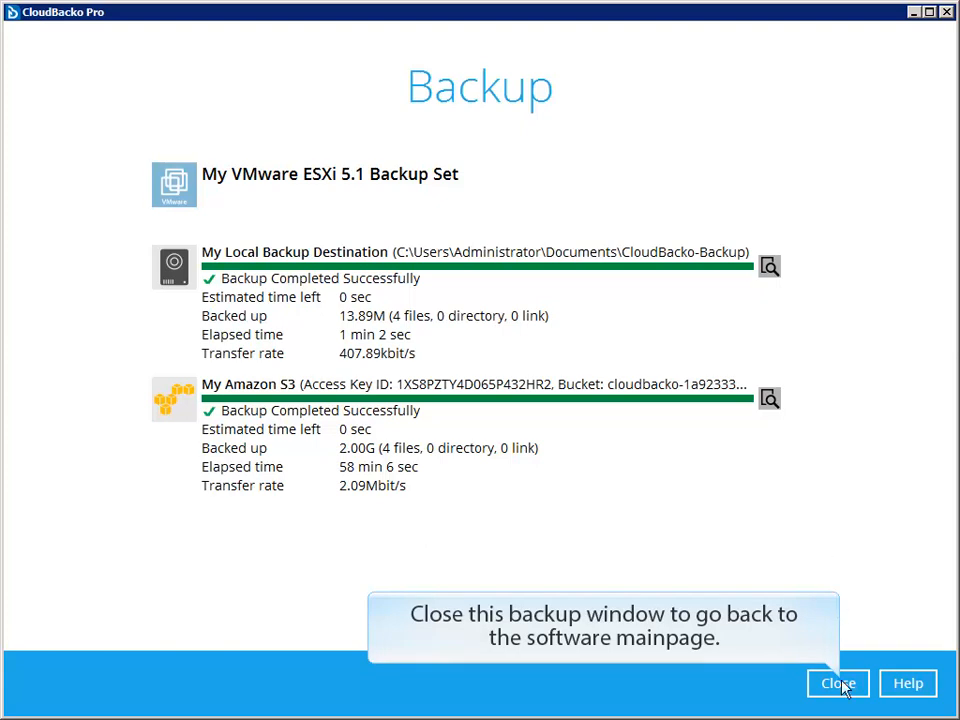
{"action": "left_click", "coordinate": [838, 683]}
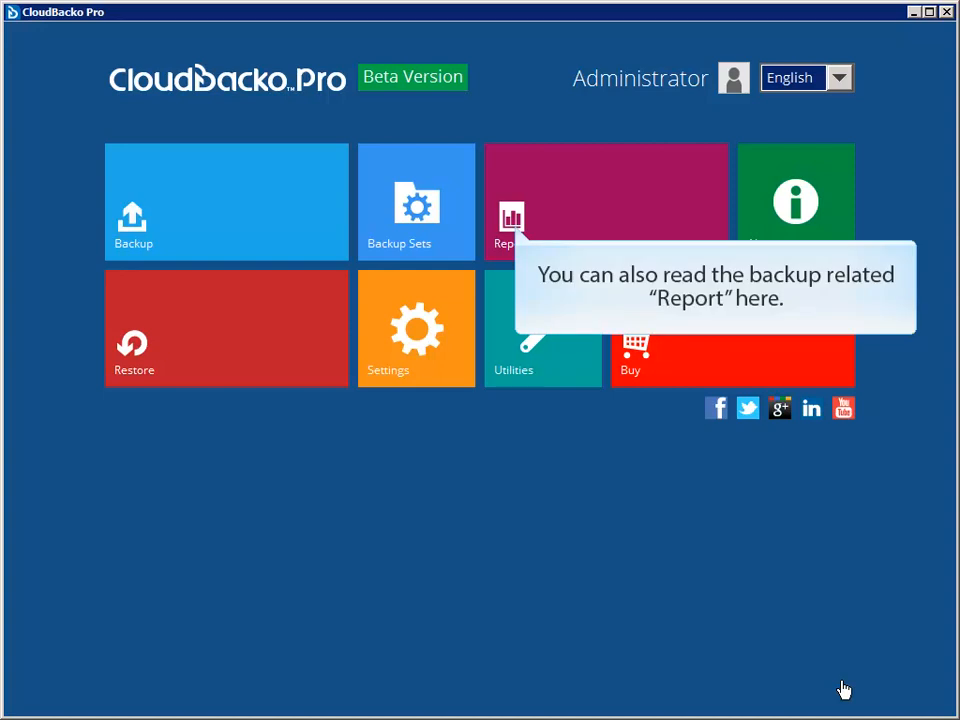
{"action": "mouse_move", "coordinate": [513, 232]}
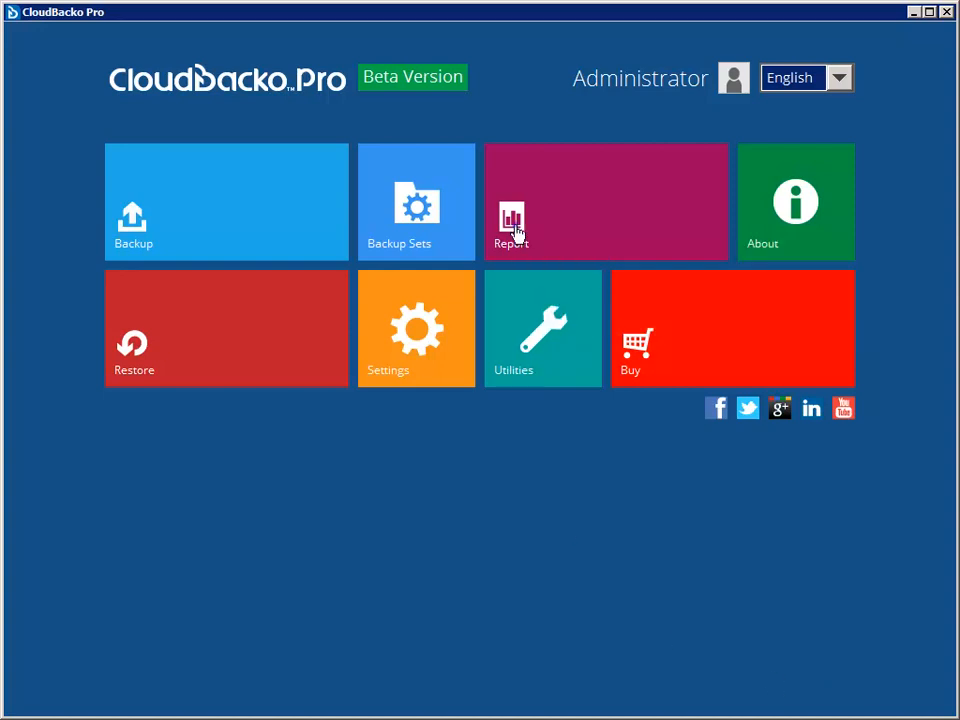
Step: Open Report and show the Usage page of storage statistics
{"action": "left_click", "coordinate": [511, 218]}
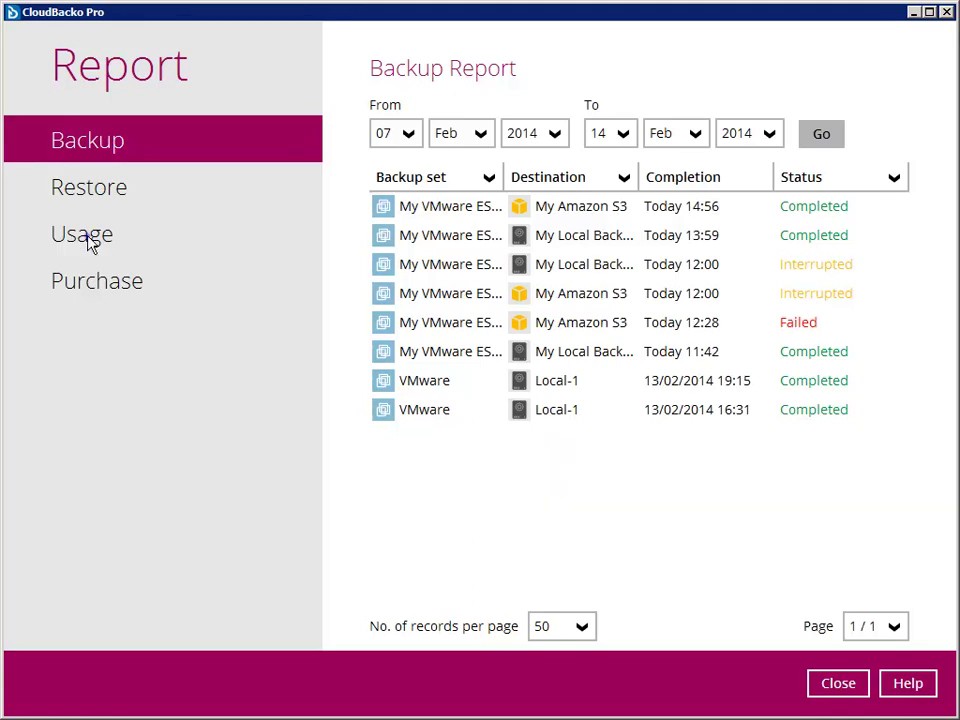
{"action": "left_click", "coordinate": [82, 233]}
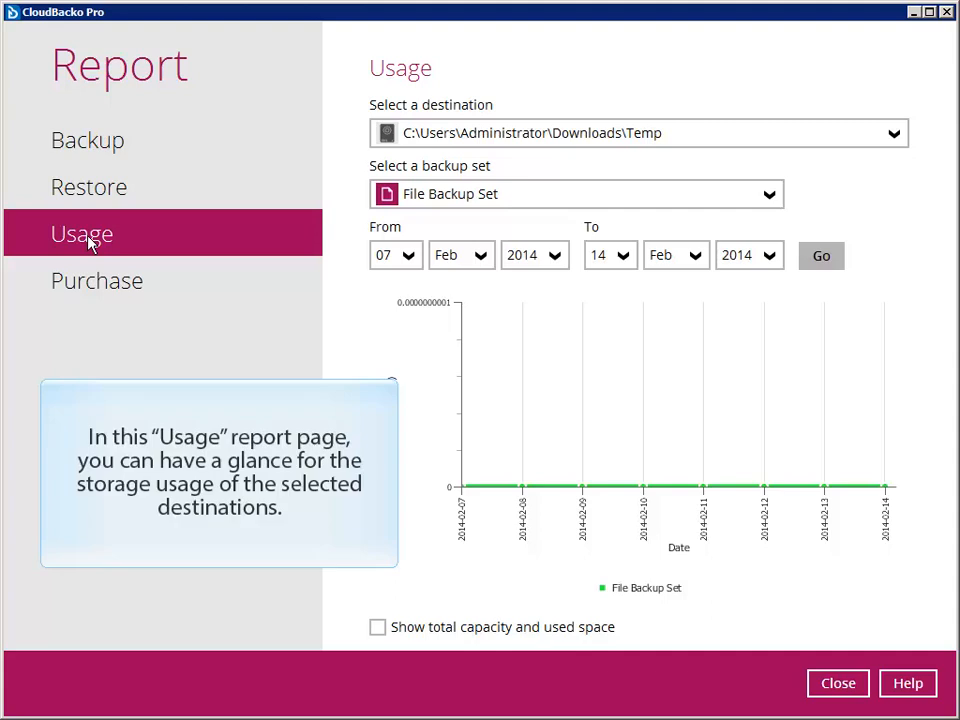